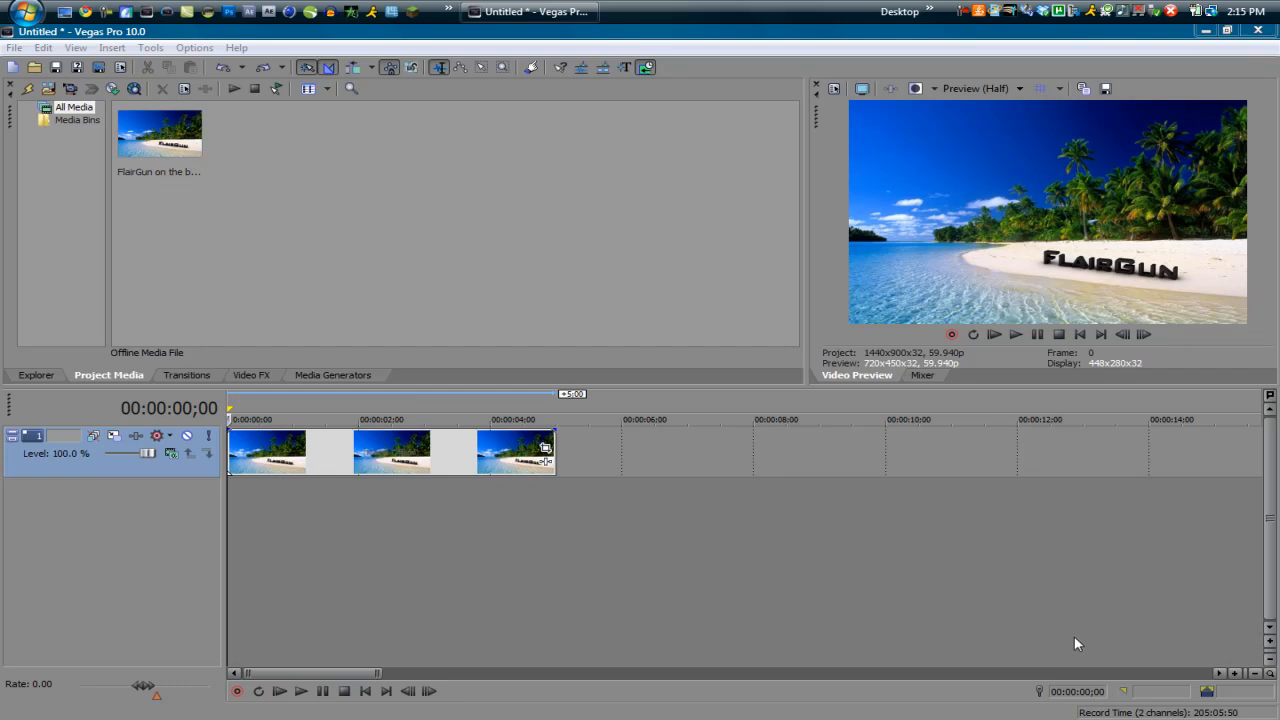
mouse_move(1078, 660)
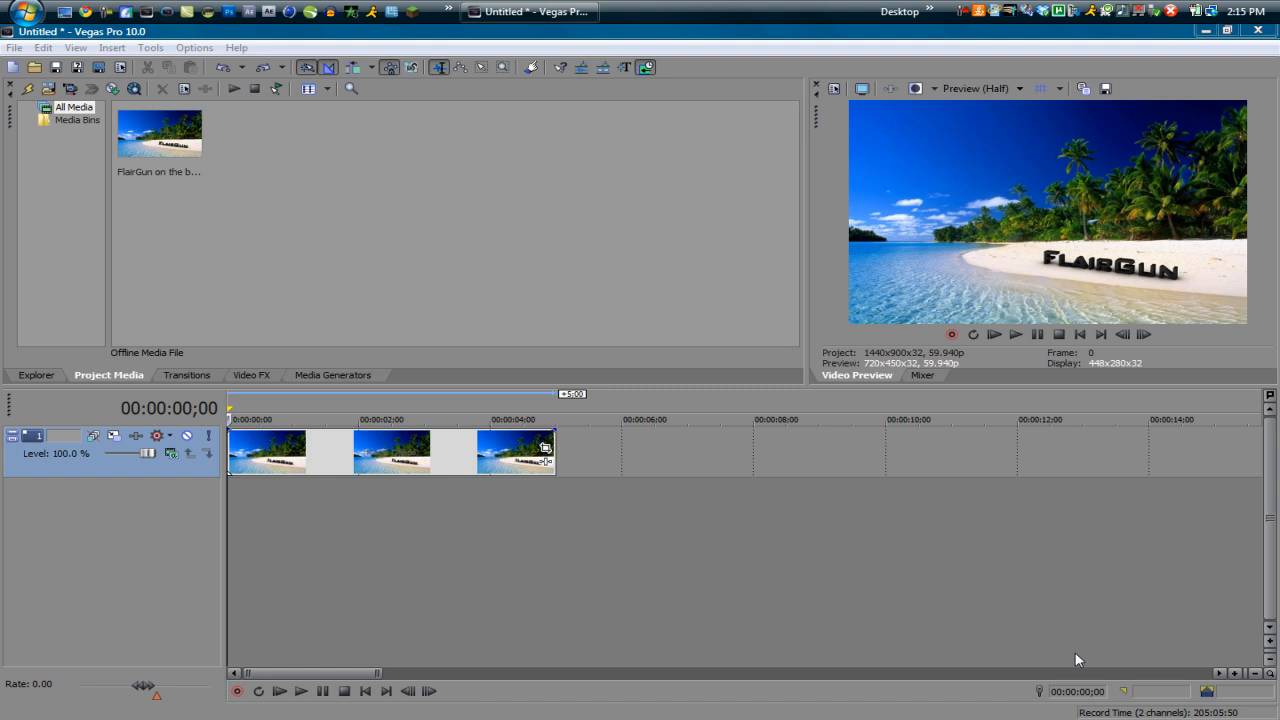
mouse_move(1040, 648)
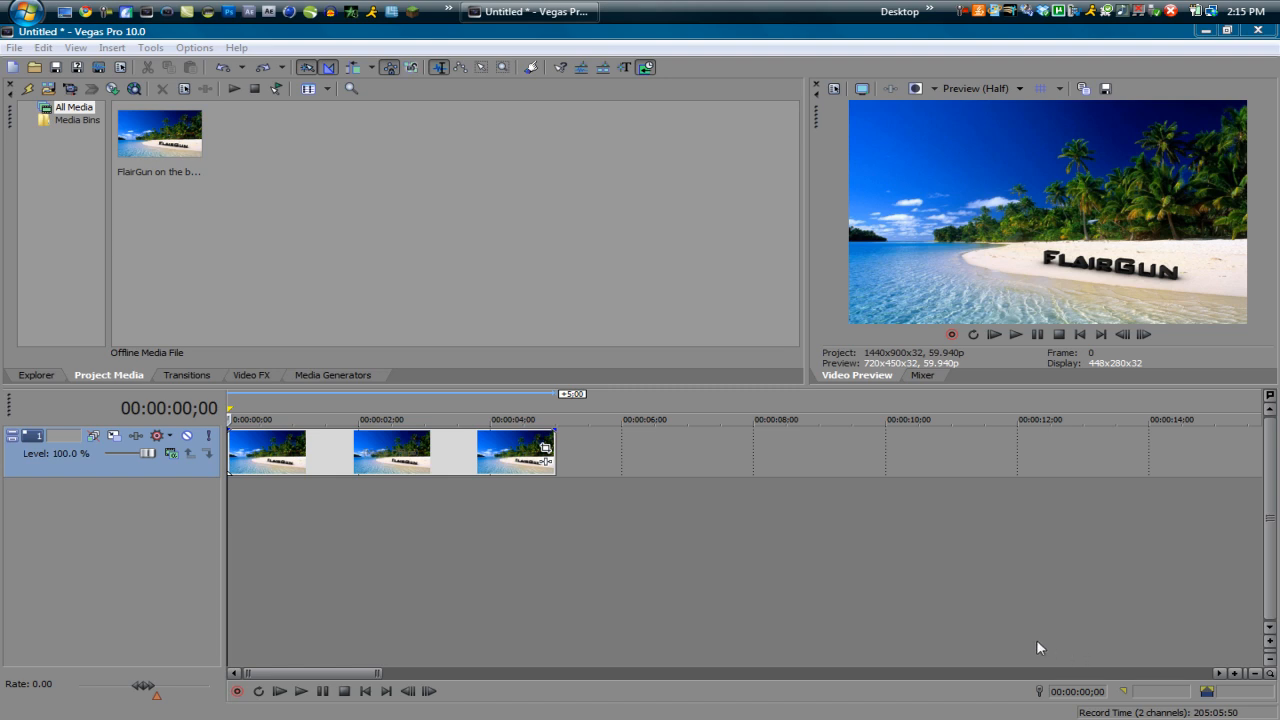
mouse_move(1024, 648)
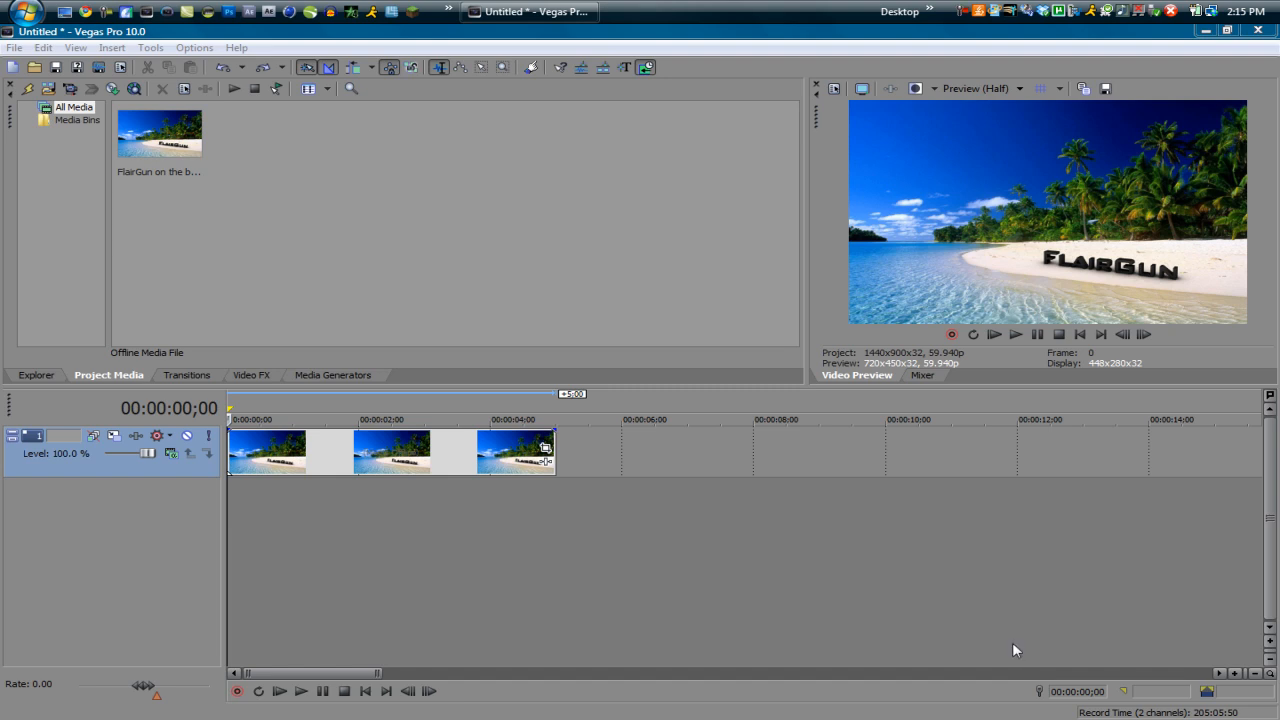
mouse_move(640, 696)
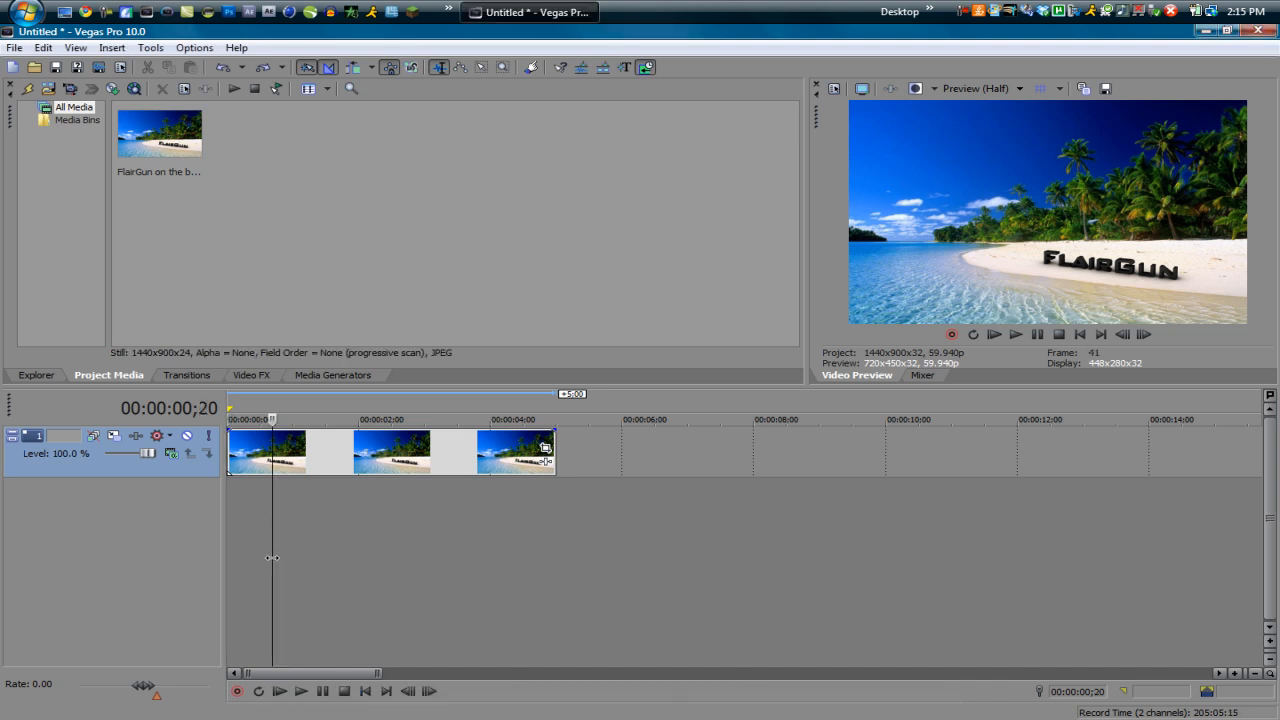
mouse_move(252, 612)
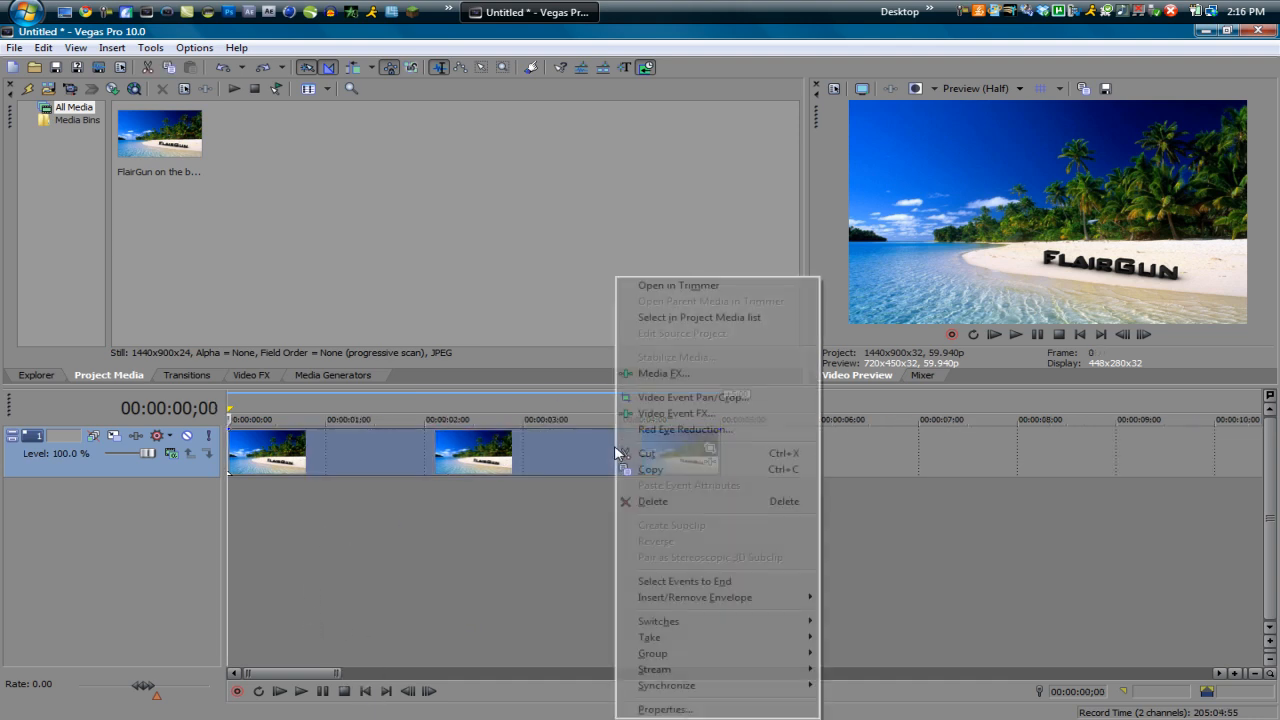
mouse_move(660, 396)
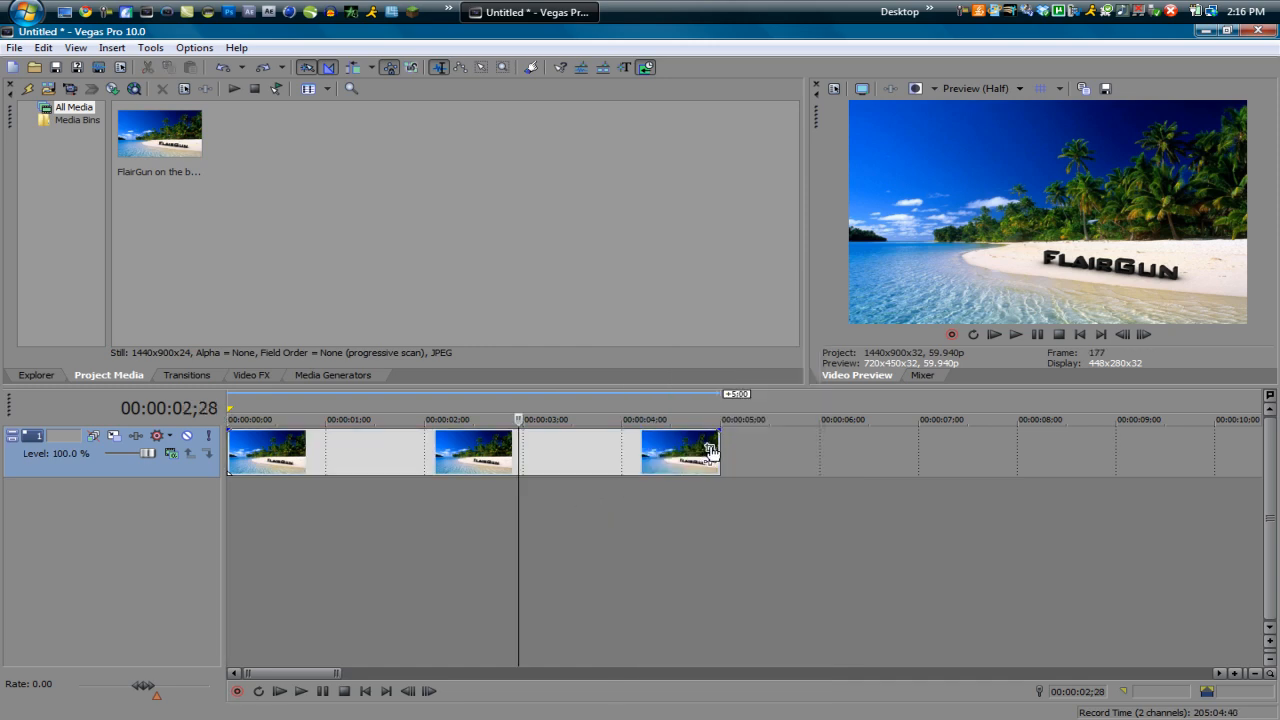
mouse_move(708, 452)
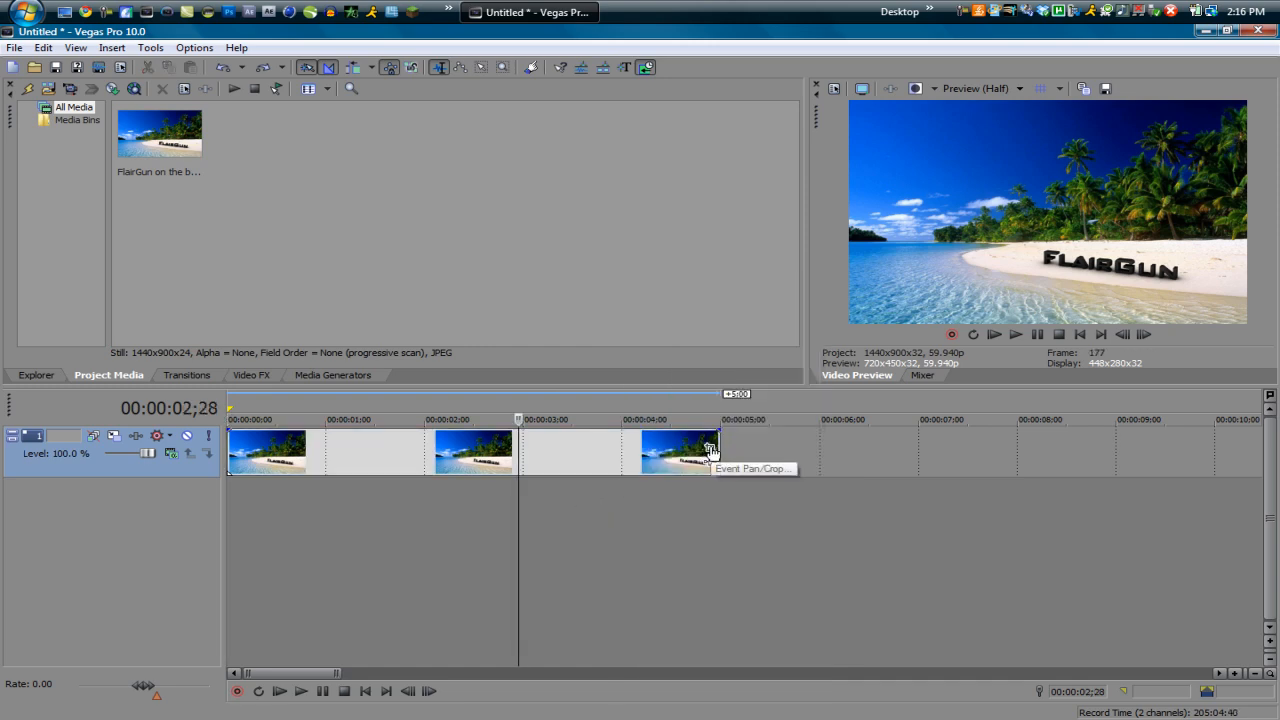
Step: Bring up the Event Pan/Crop window for the FlairGun beach image event
left_click(710, 448)
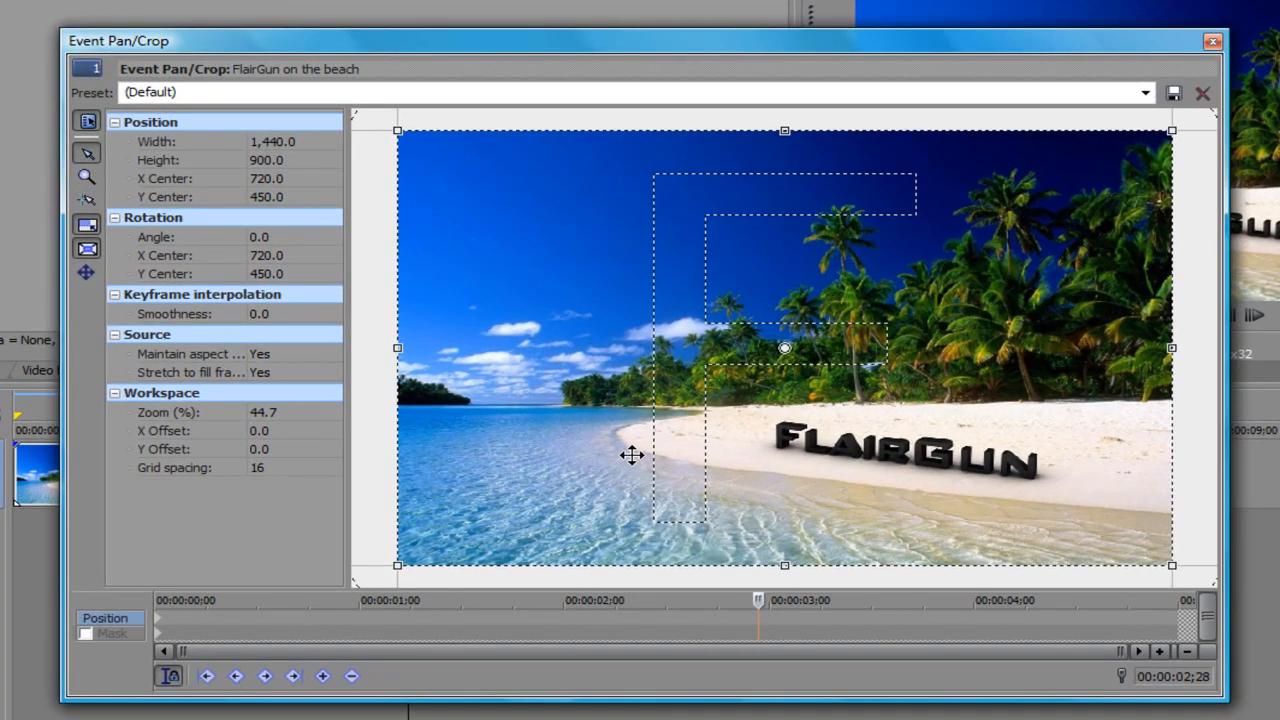
mouse_move(764, 320)
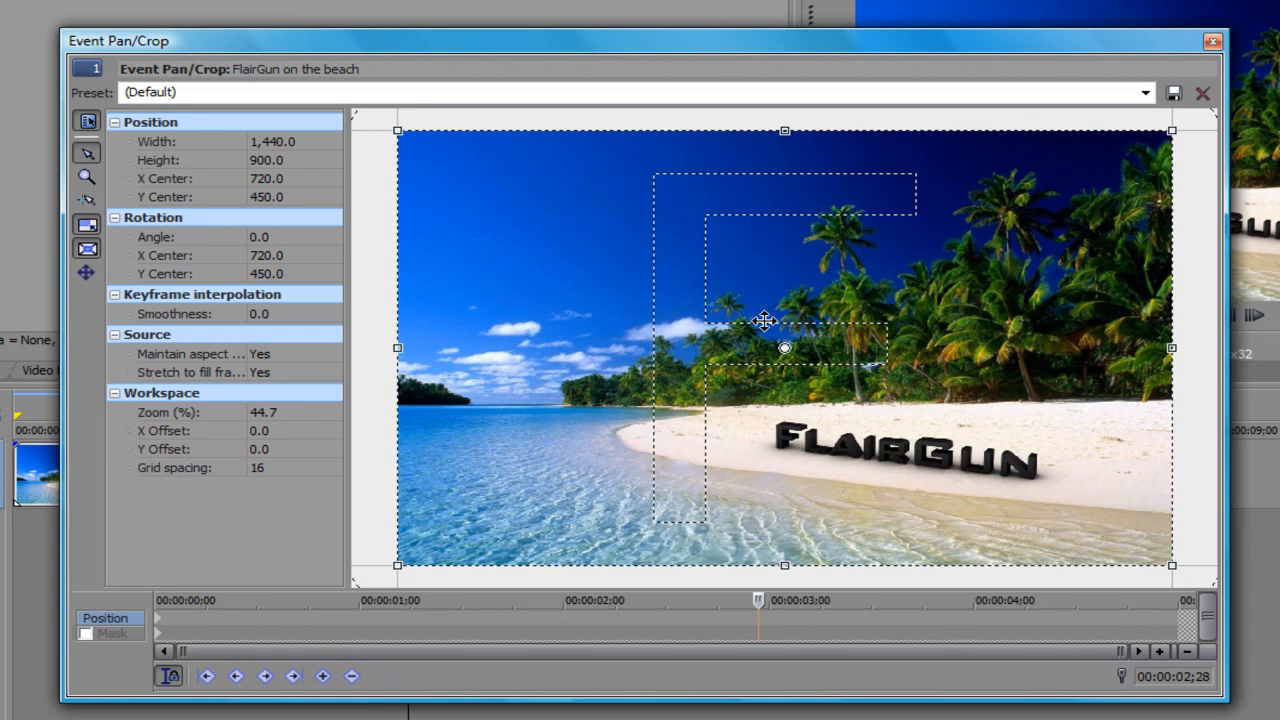
mouse_move(638, 384)
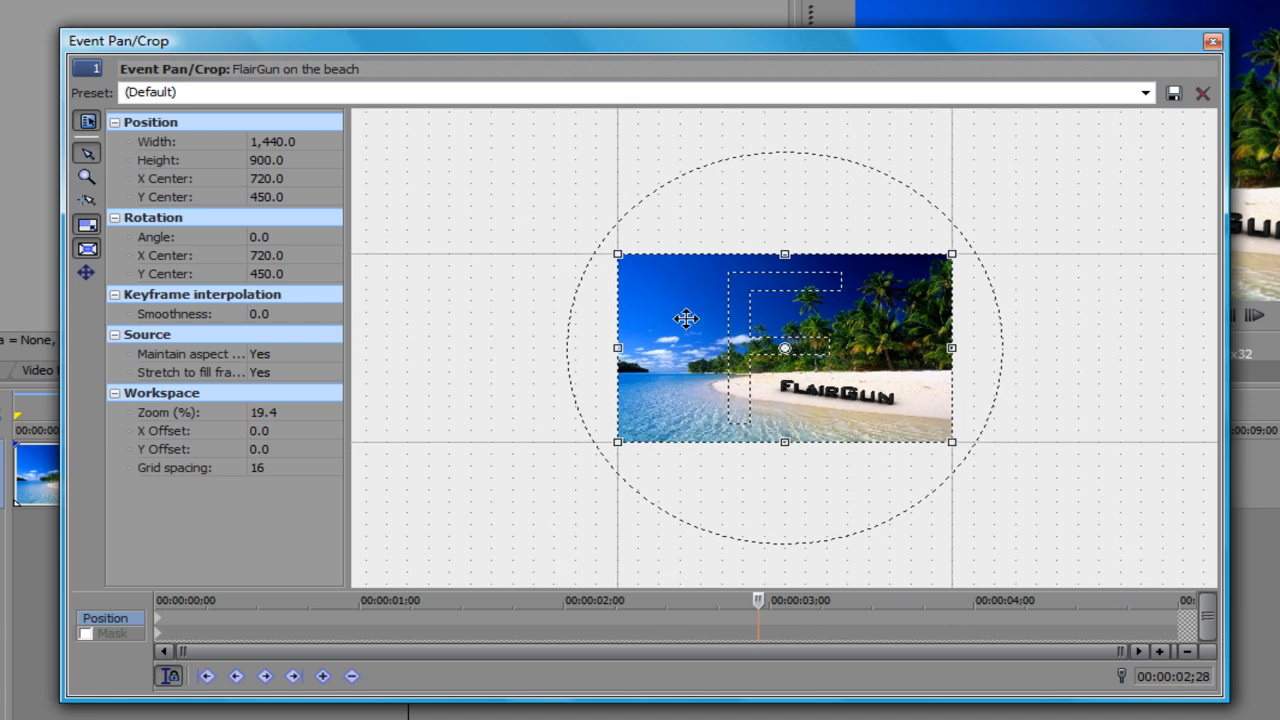
mouse_move(642, 366)
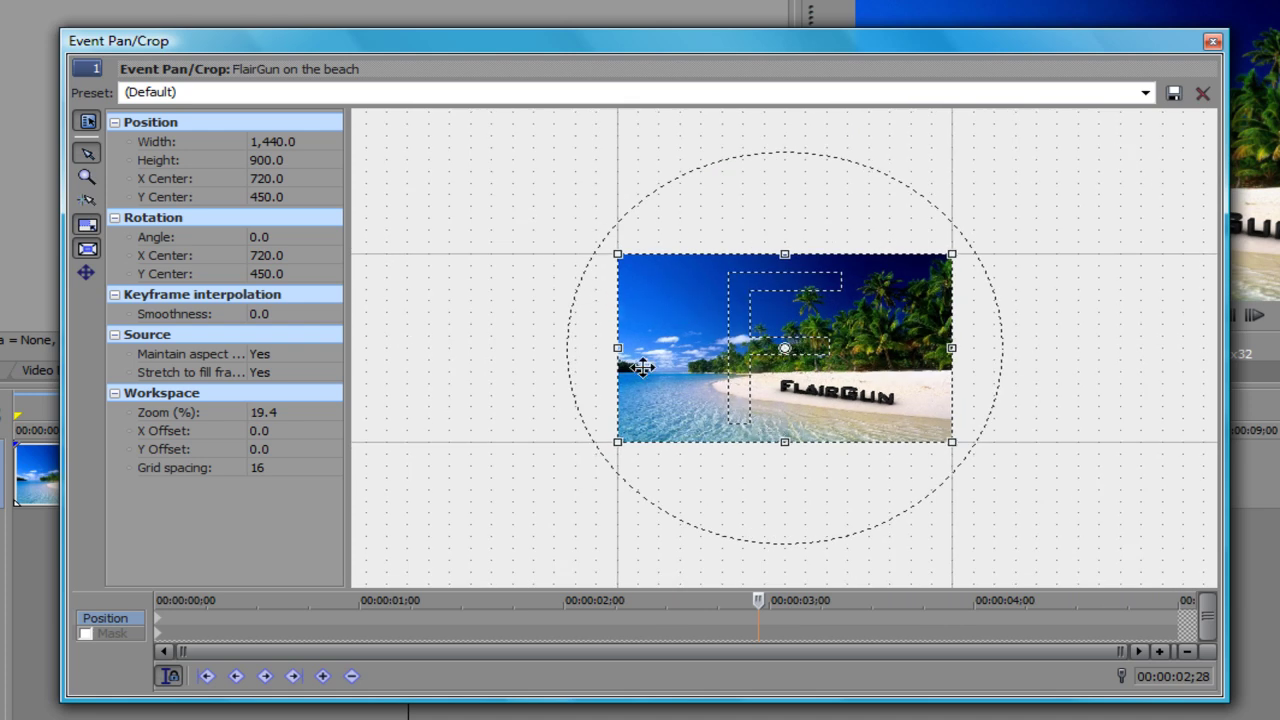
mouse_move(864, 390)
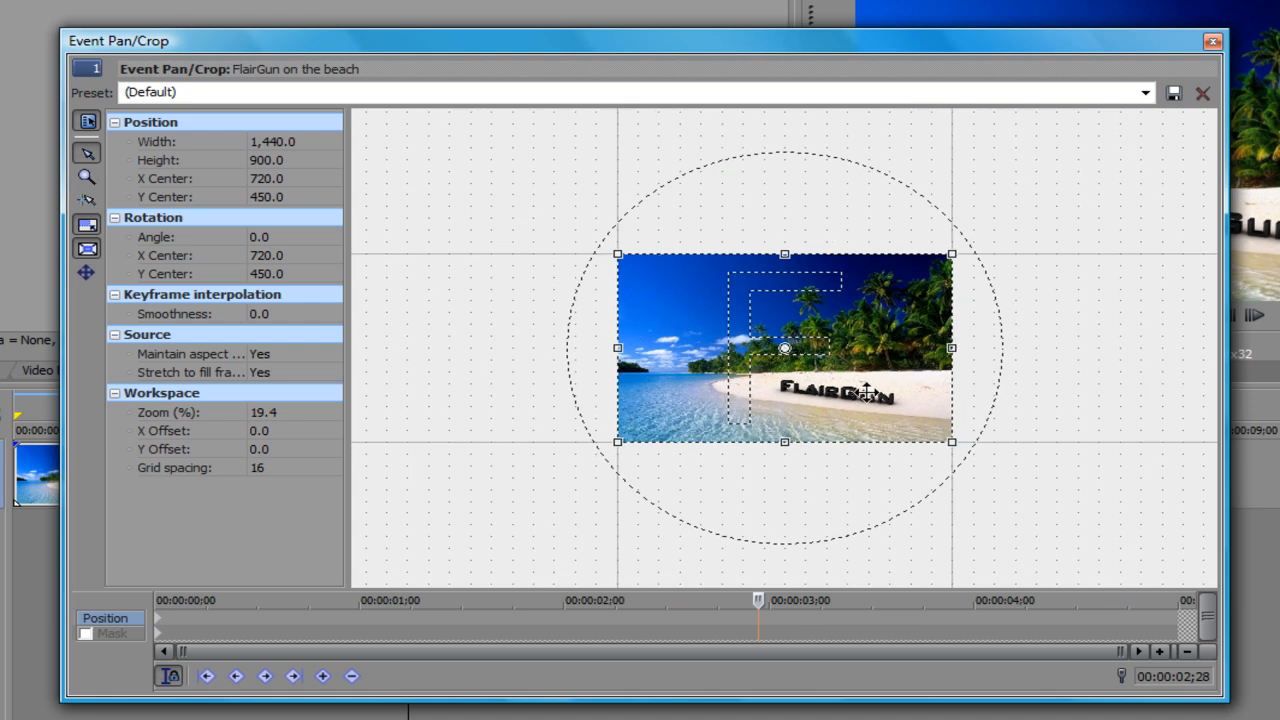
mouse_move(916, 414)
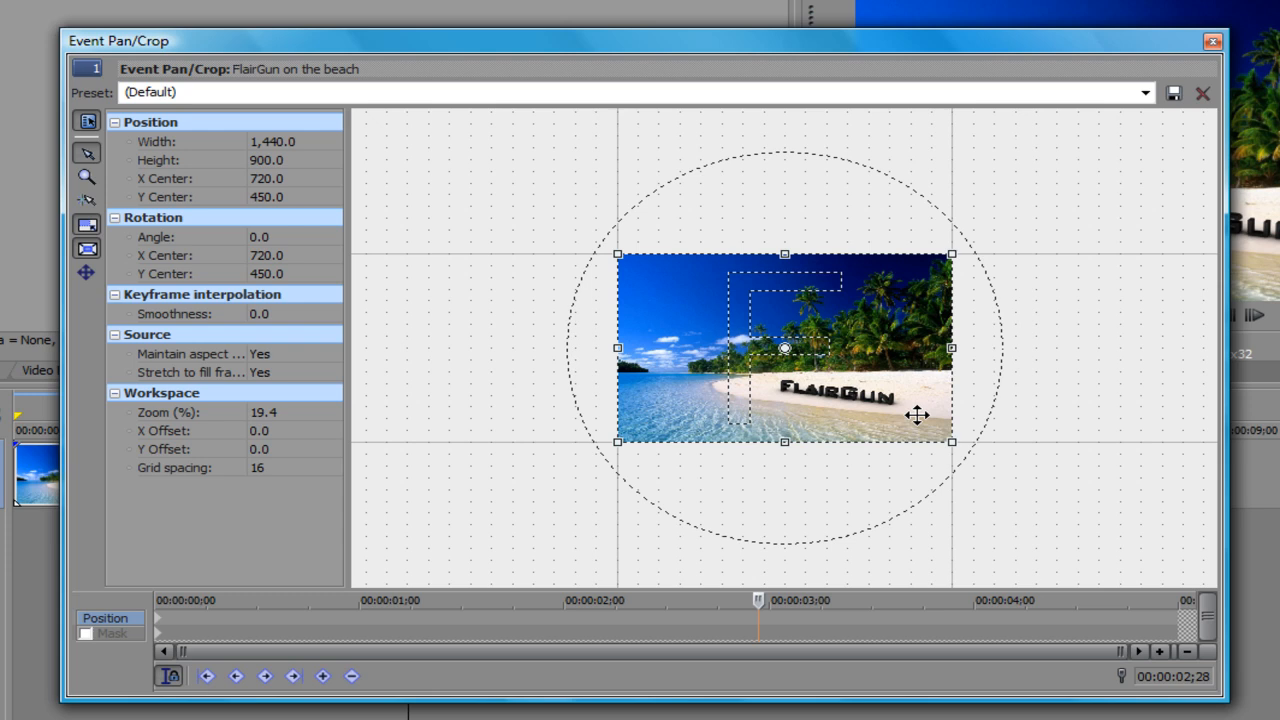
mouse_move(760, 336)
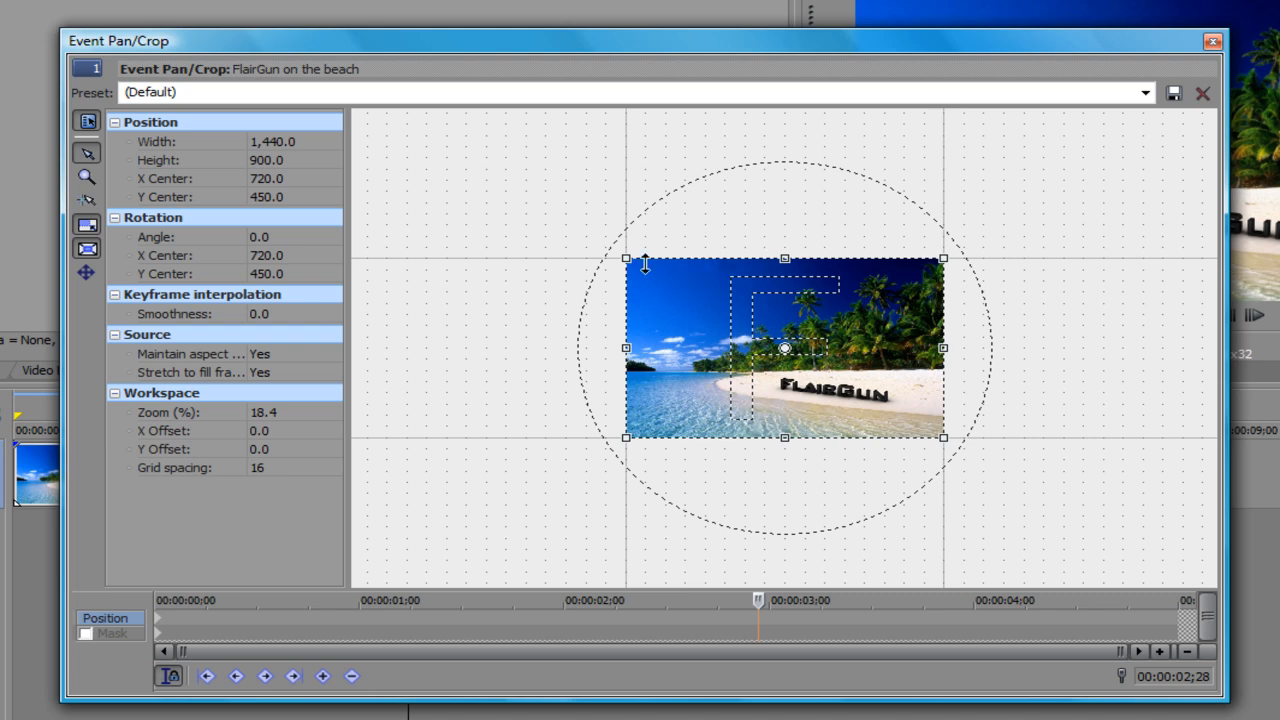
mouse_move(640, 262)
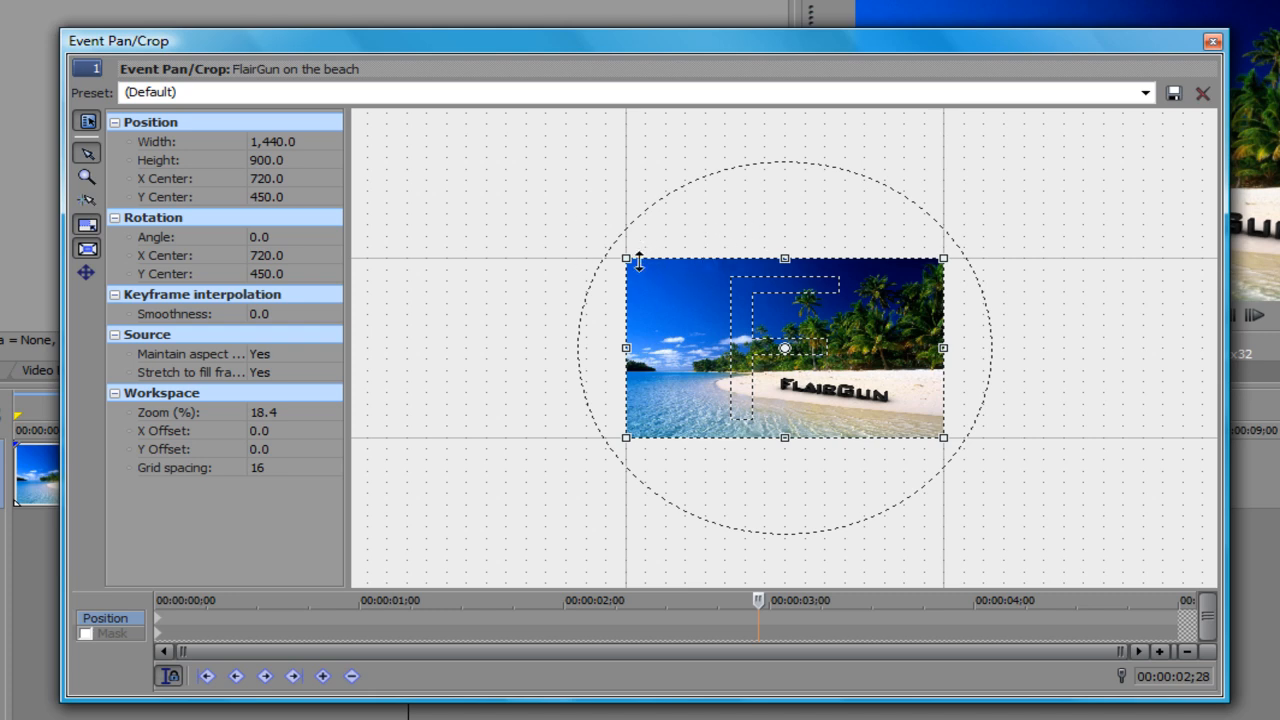
mouse_move(190, 280)
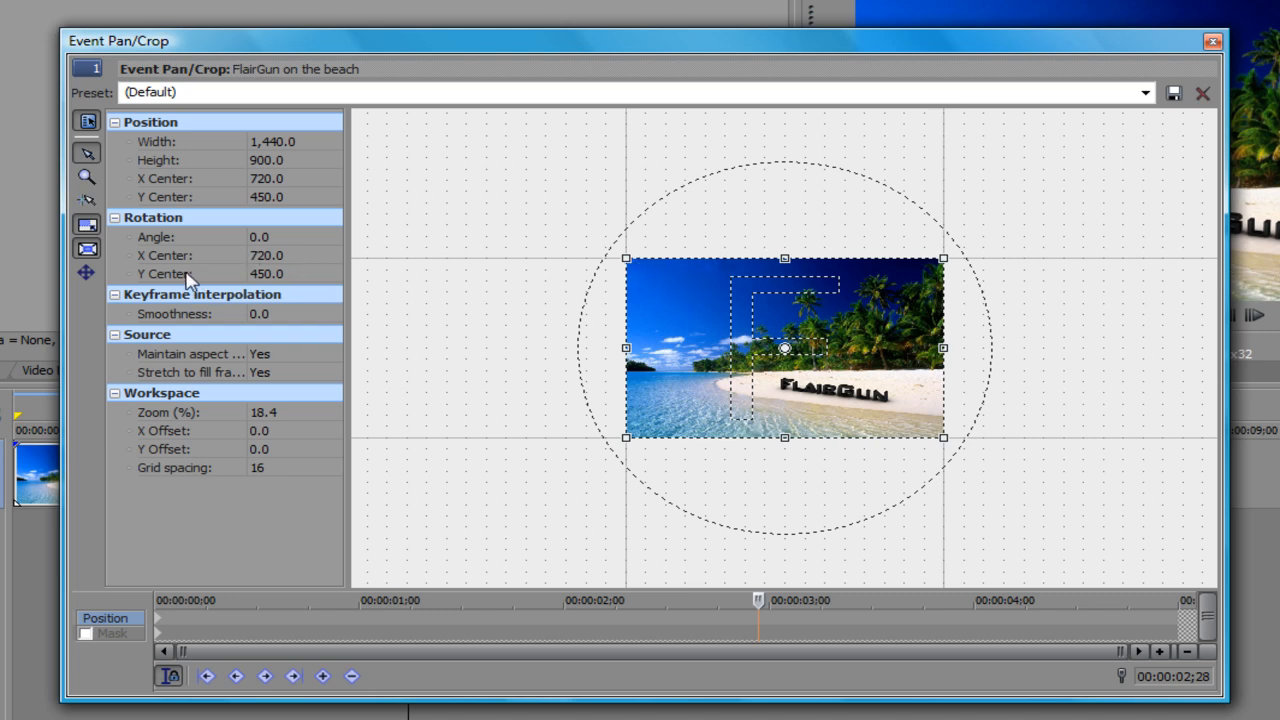
mouse_move(88, 248)
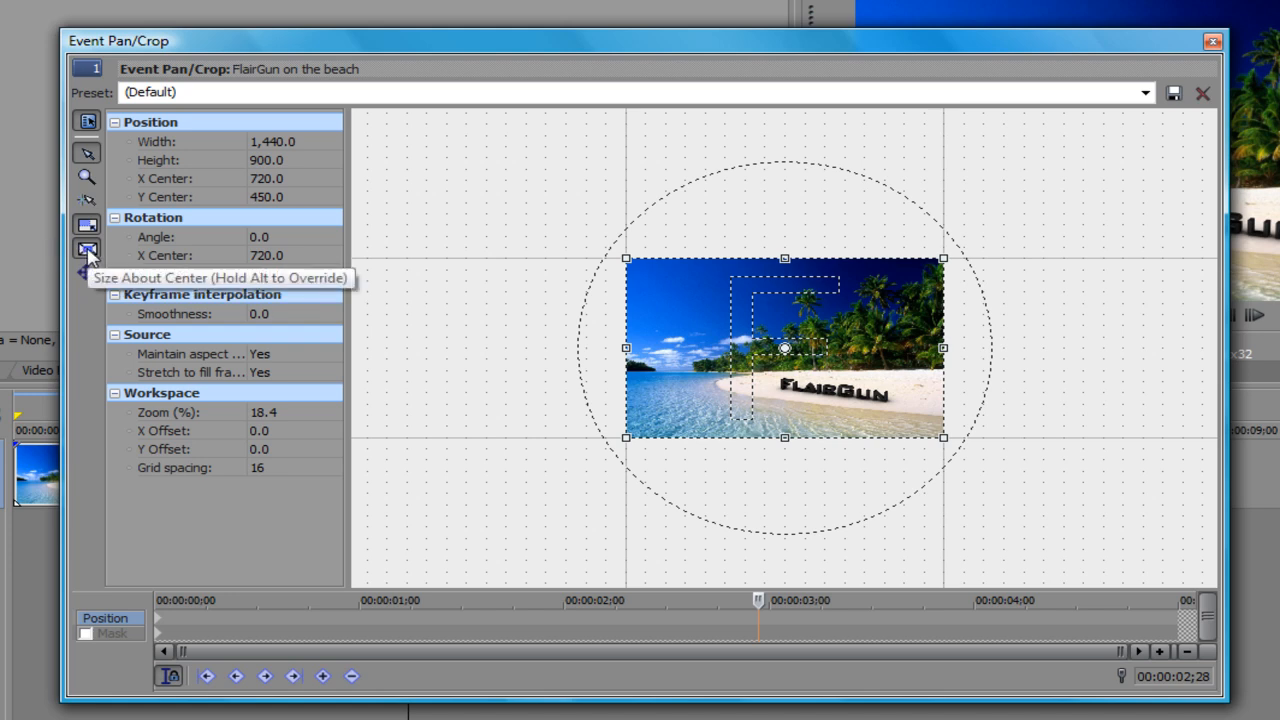
mouse_move(86, 224)
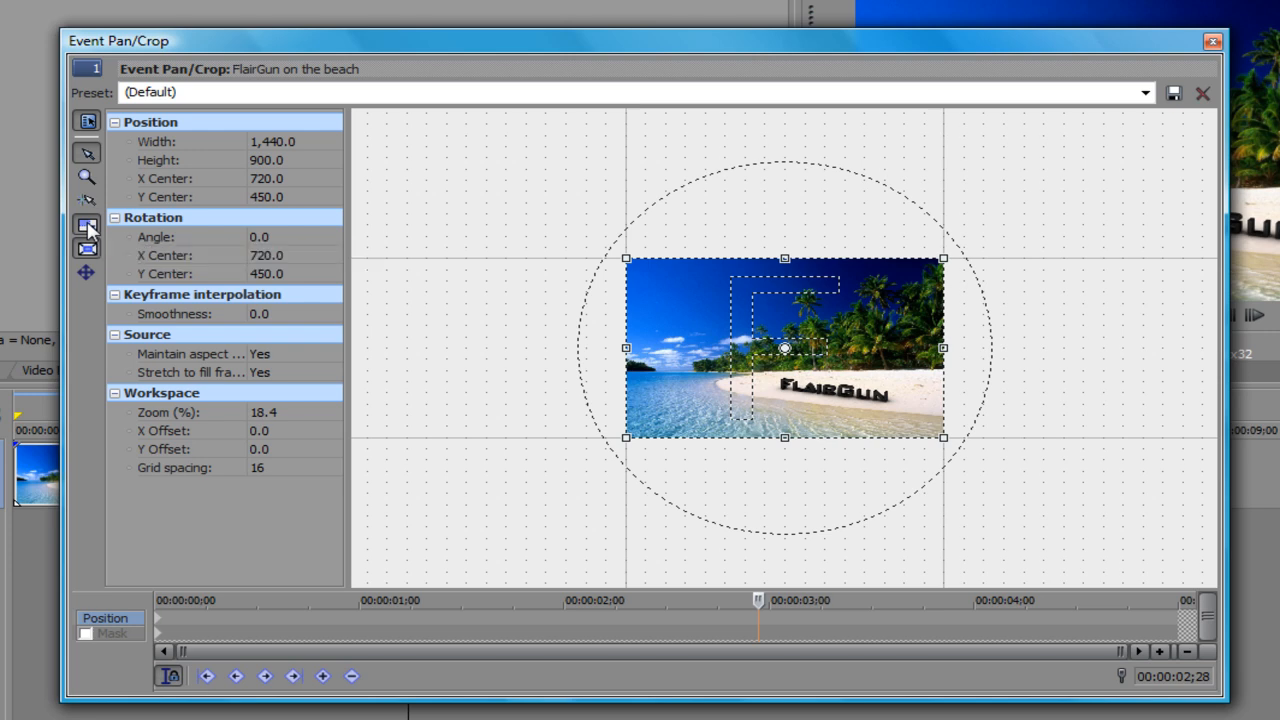
mouse_move(88, 228)
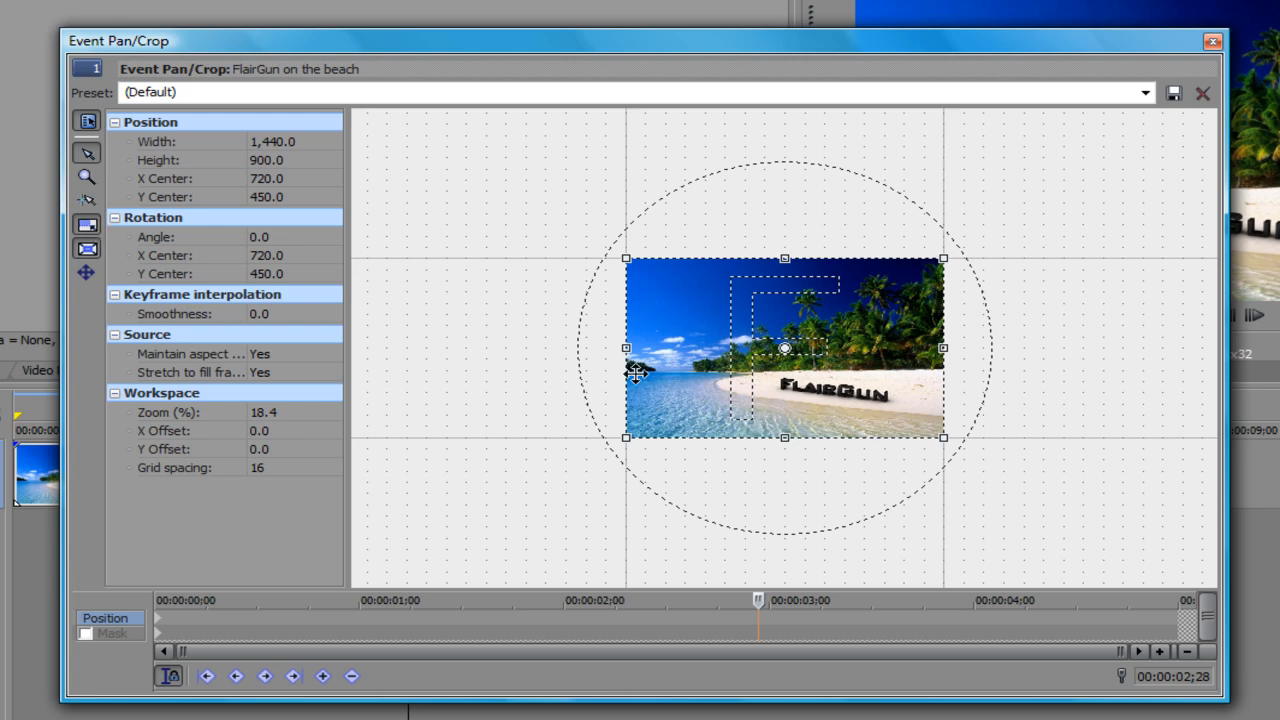
mouse_move(626, 258)
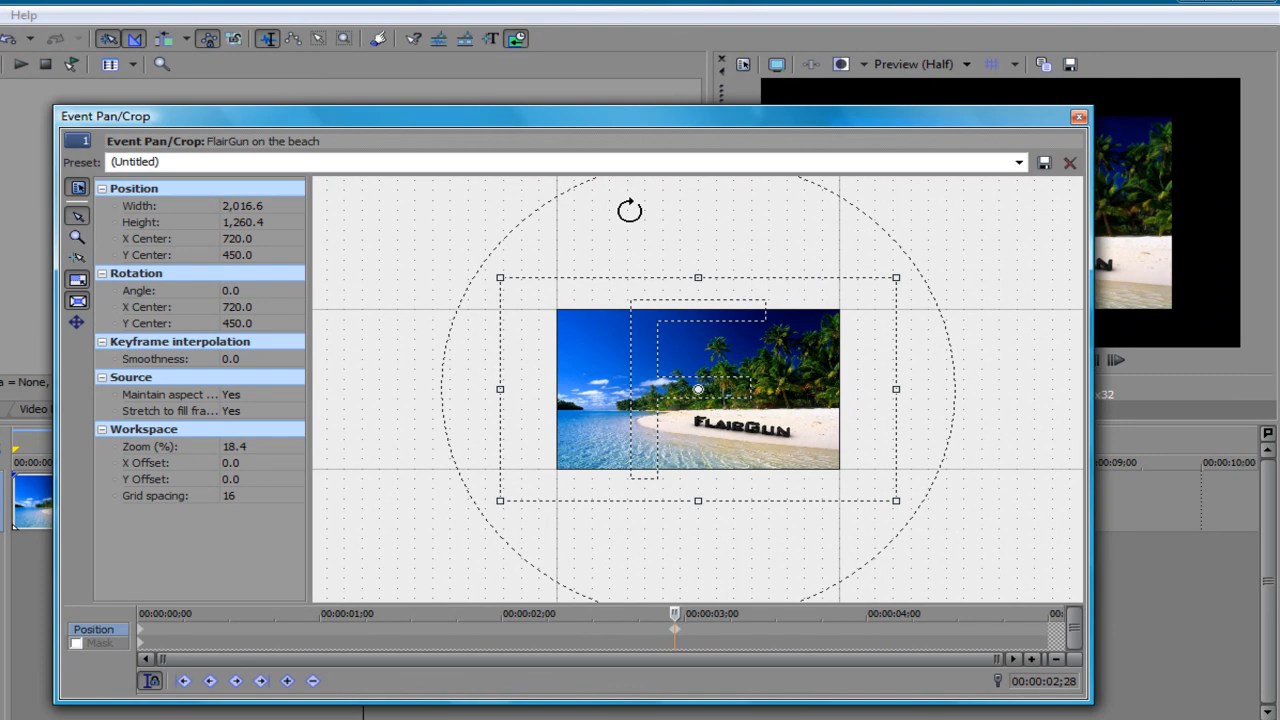
mouse_move(642, 492)
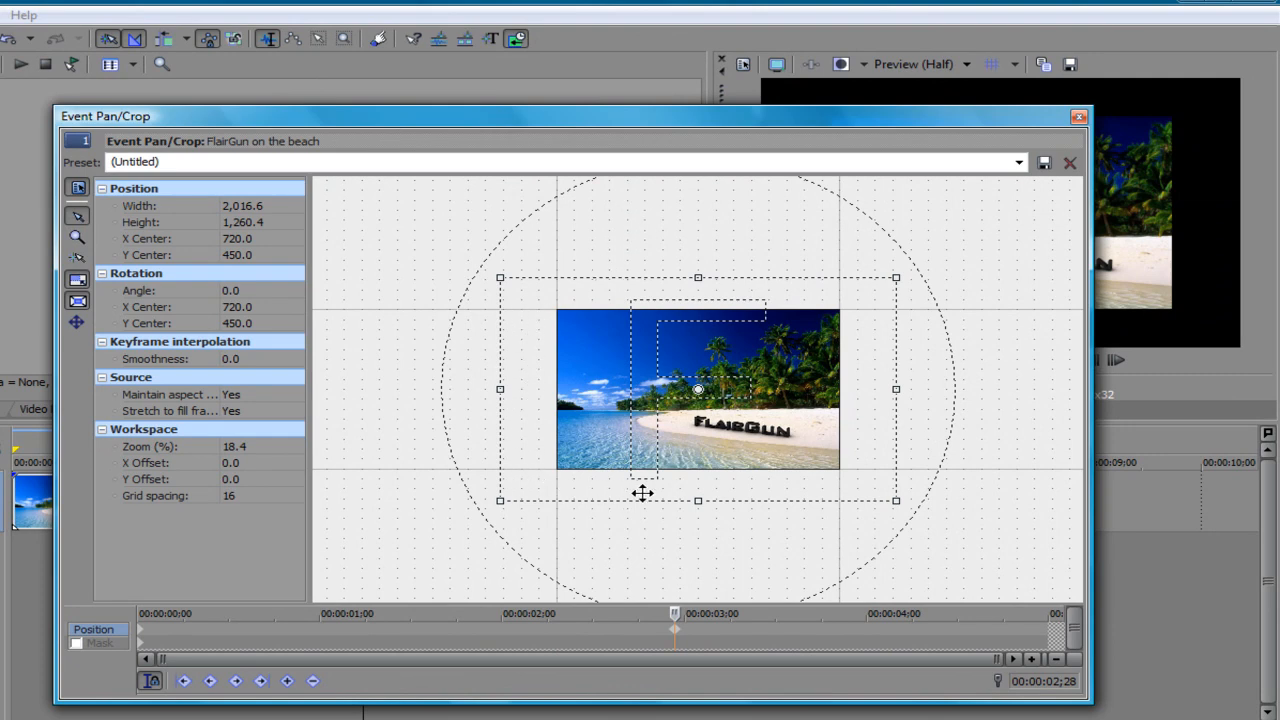
mouse_move(896, 134)
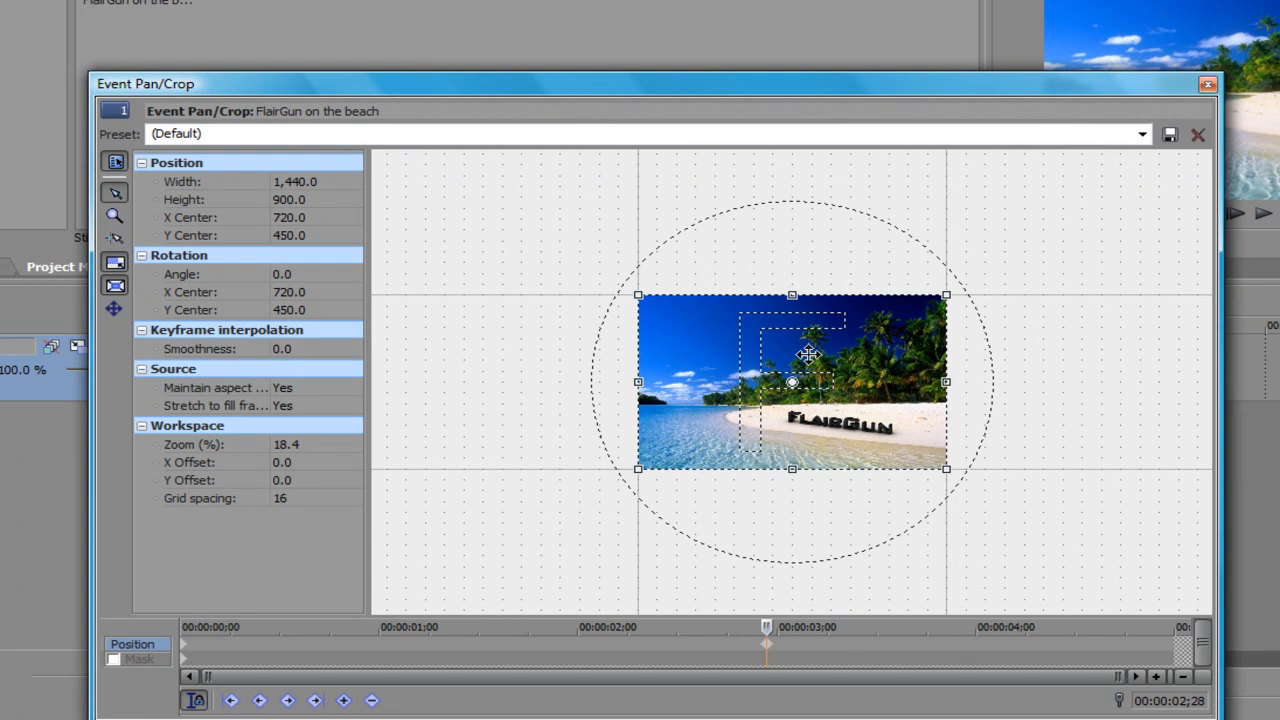
mouse_move(616, 436)
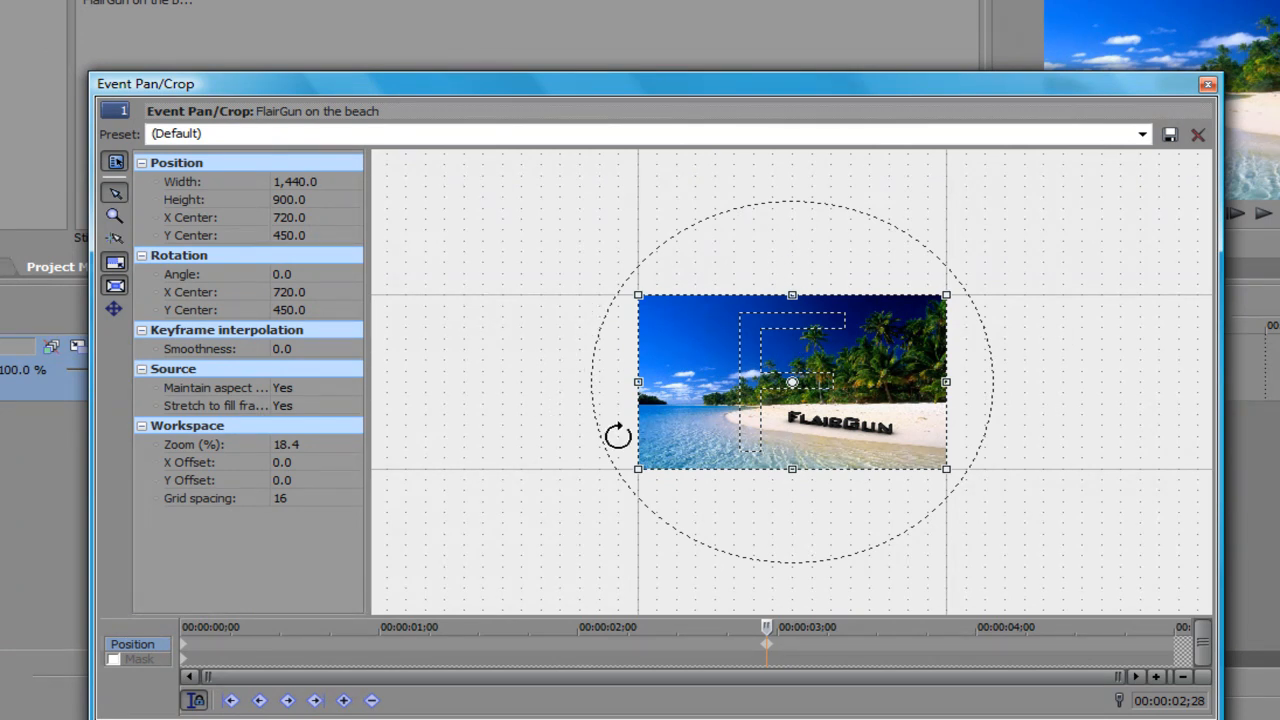
mouse_move(740, 248)
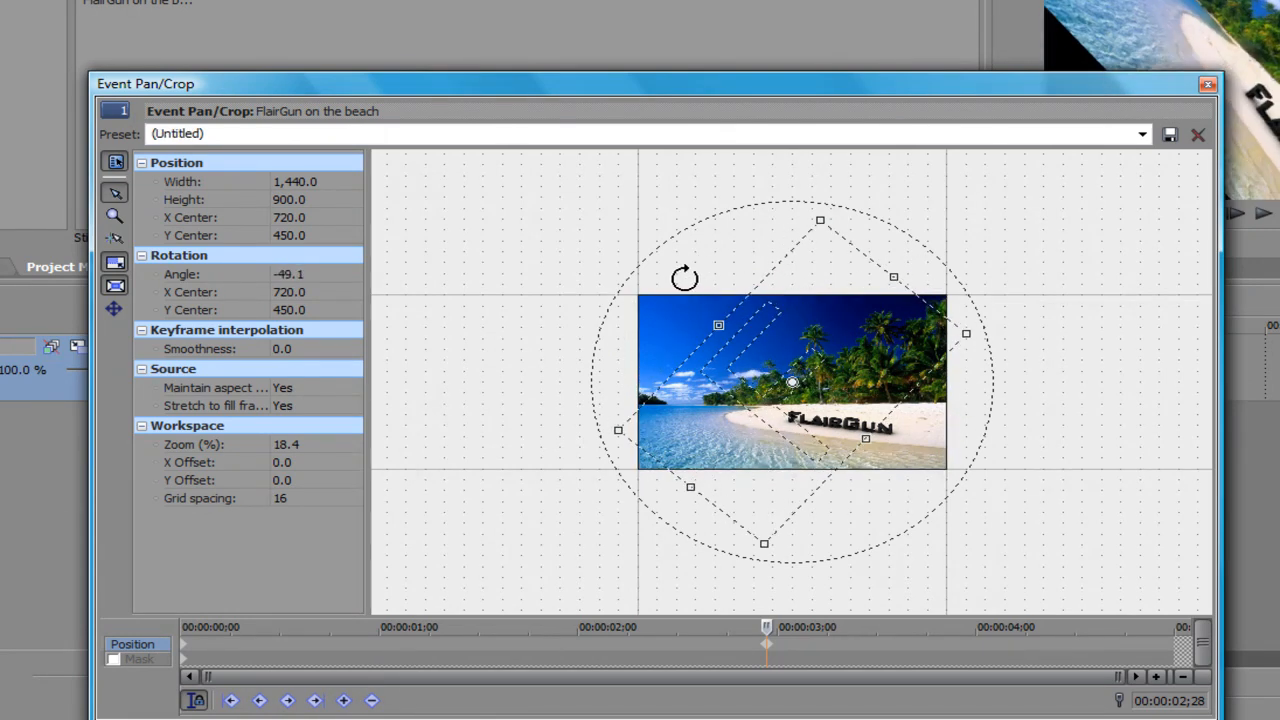
Step: Restore the crop frame to the full 1,440×900 picture, centered 720,450 with 0° rotation
right_click(830, 356)
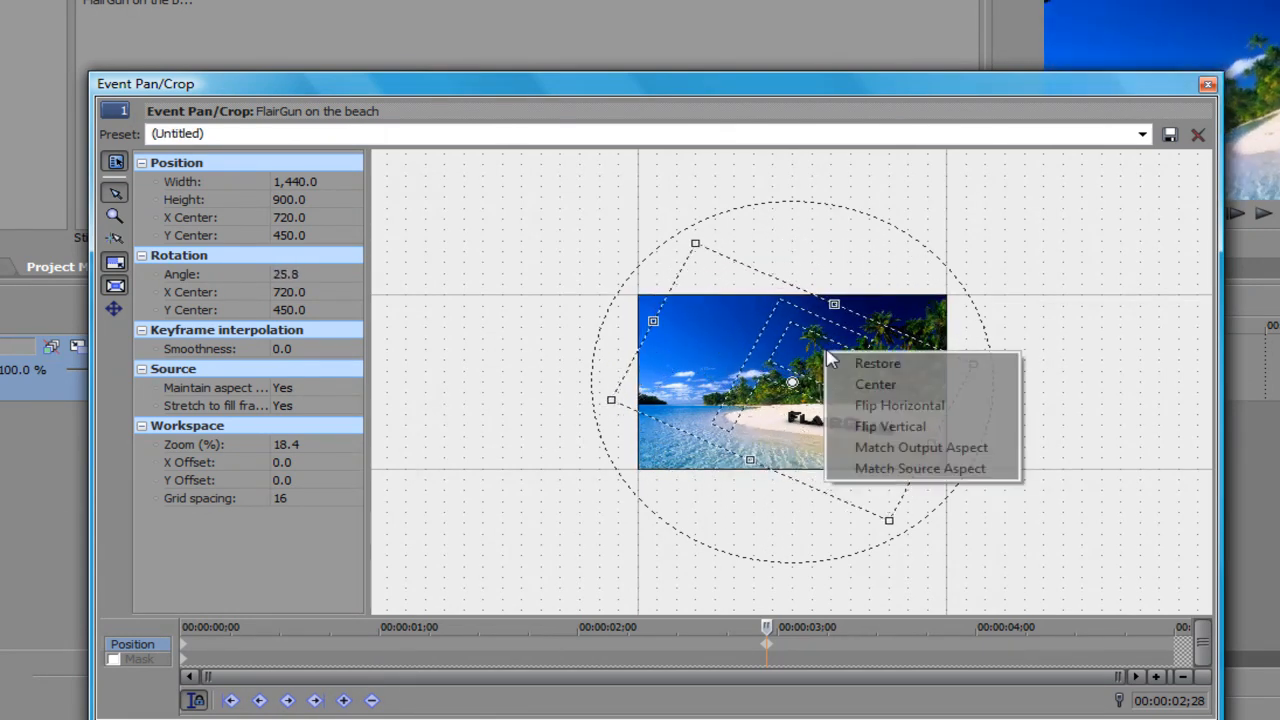
left_click(876, 364)
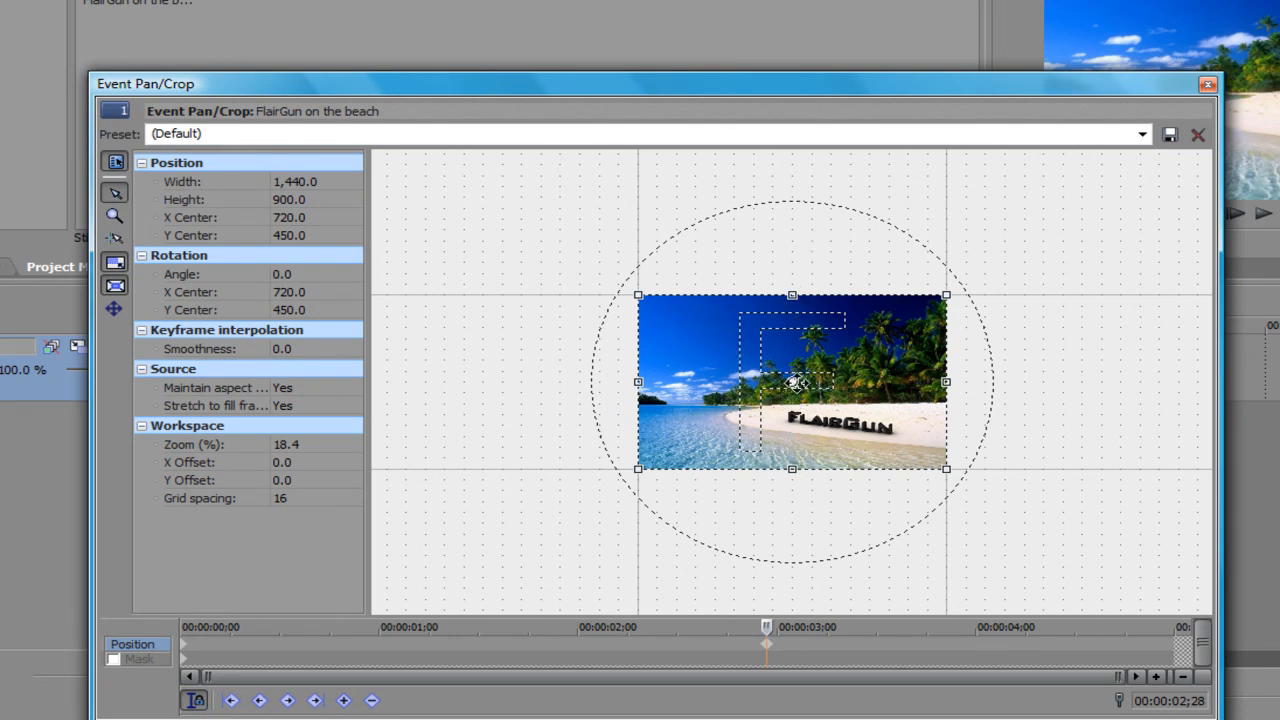
left_click_drag(792, 384, 684, 304)
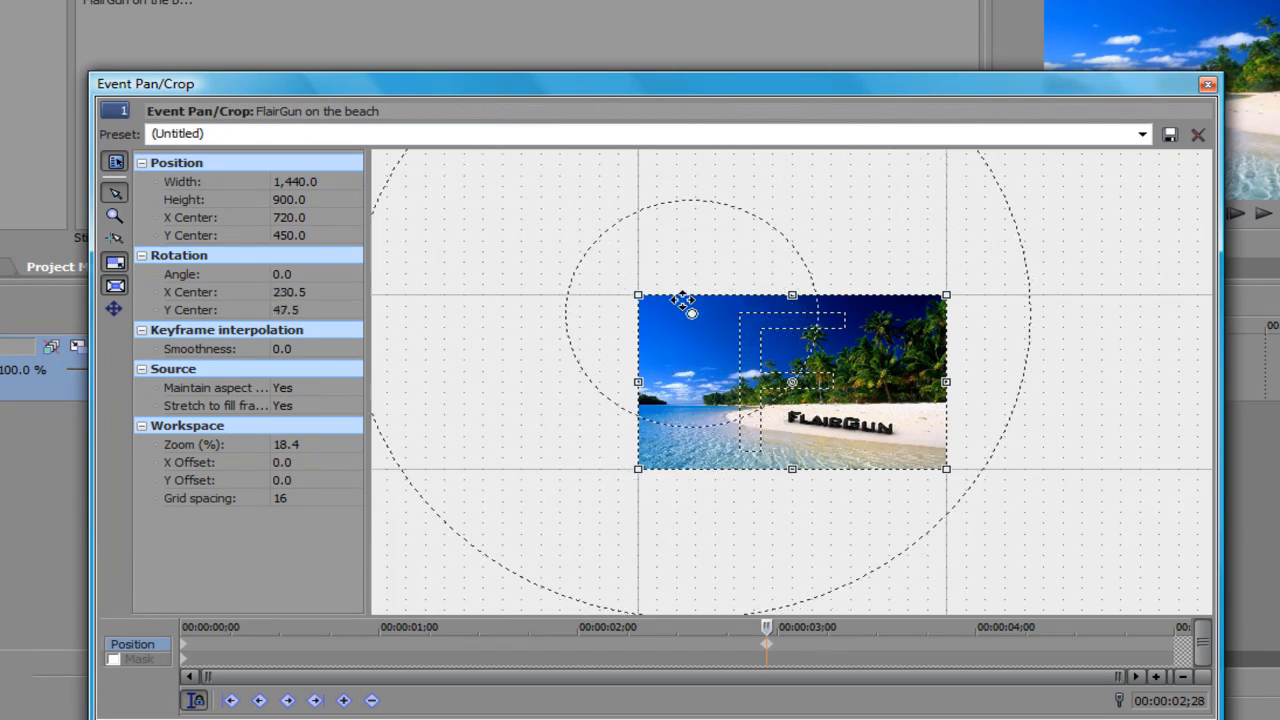
left_click_drag(684, 304, 664, 328)
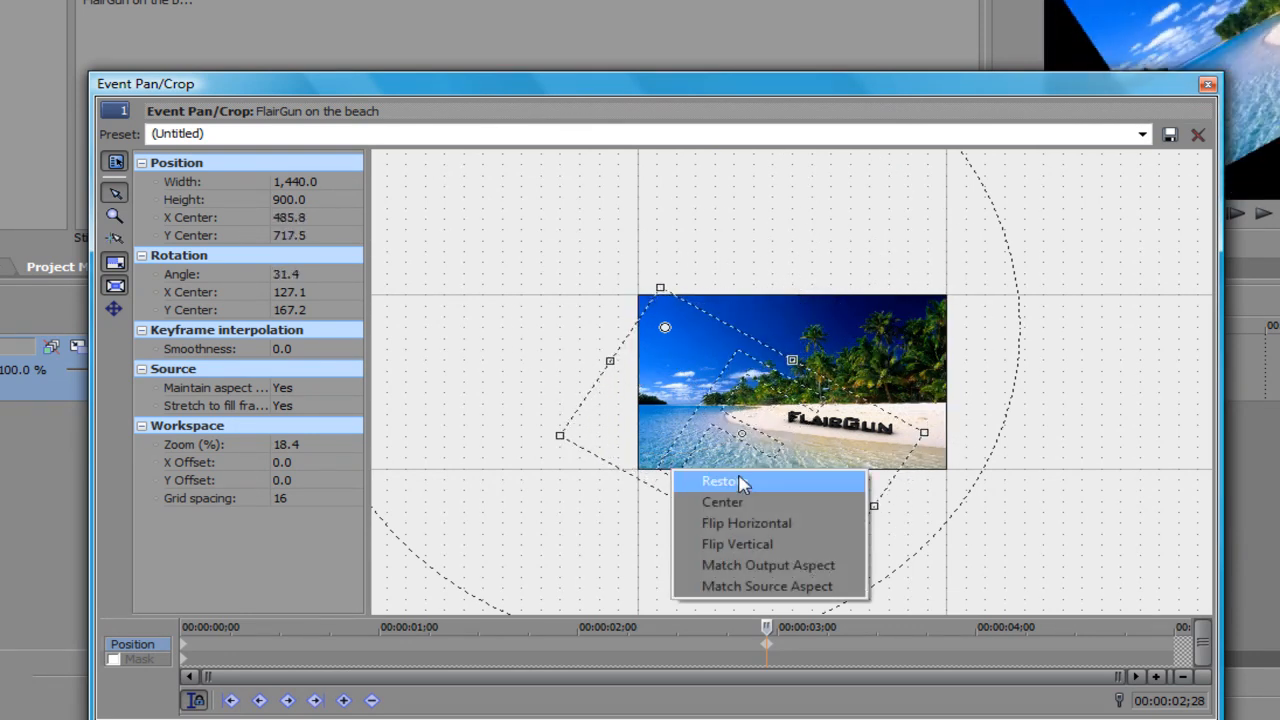
left_click(720, 480)
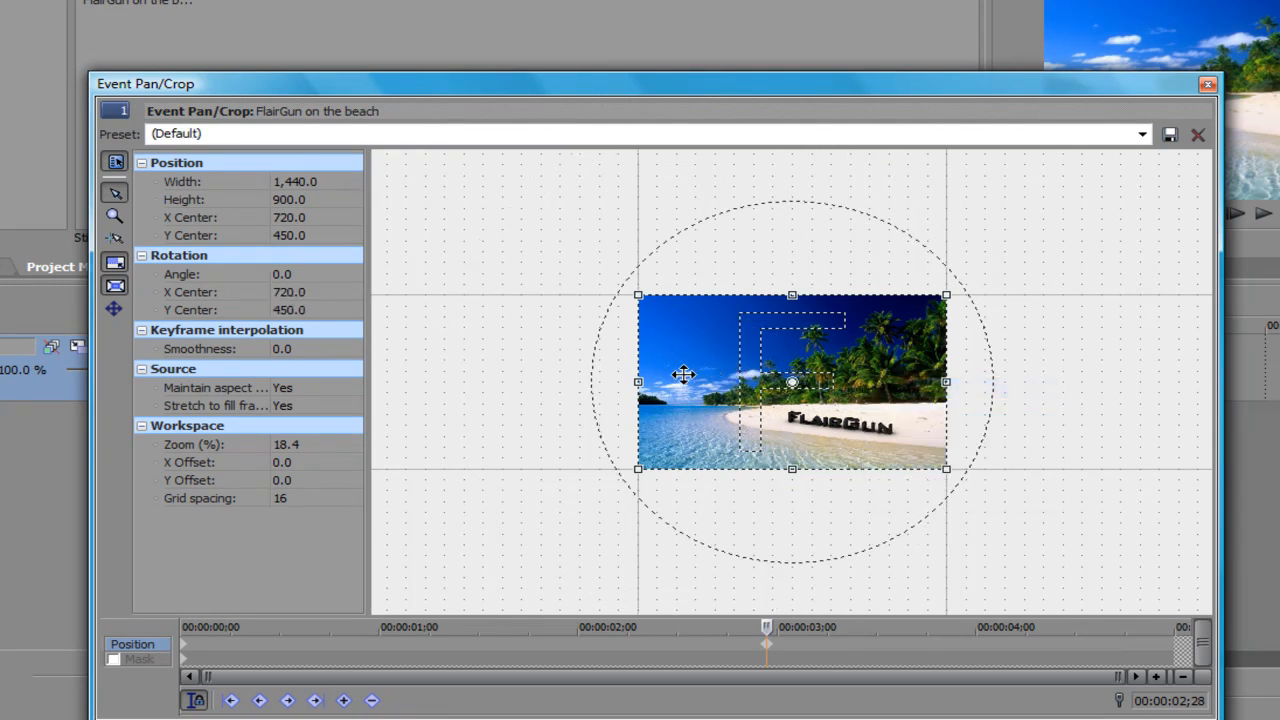
mouse_move(772, 656)
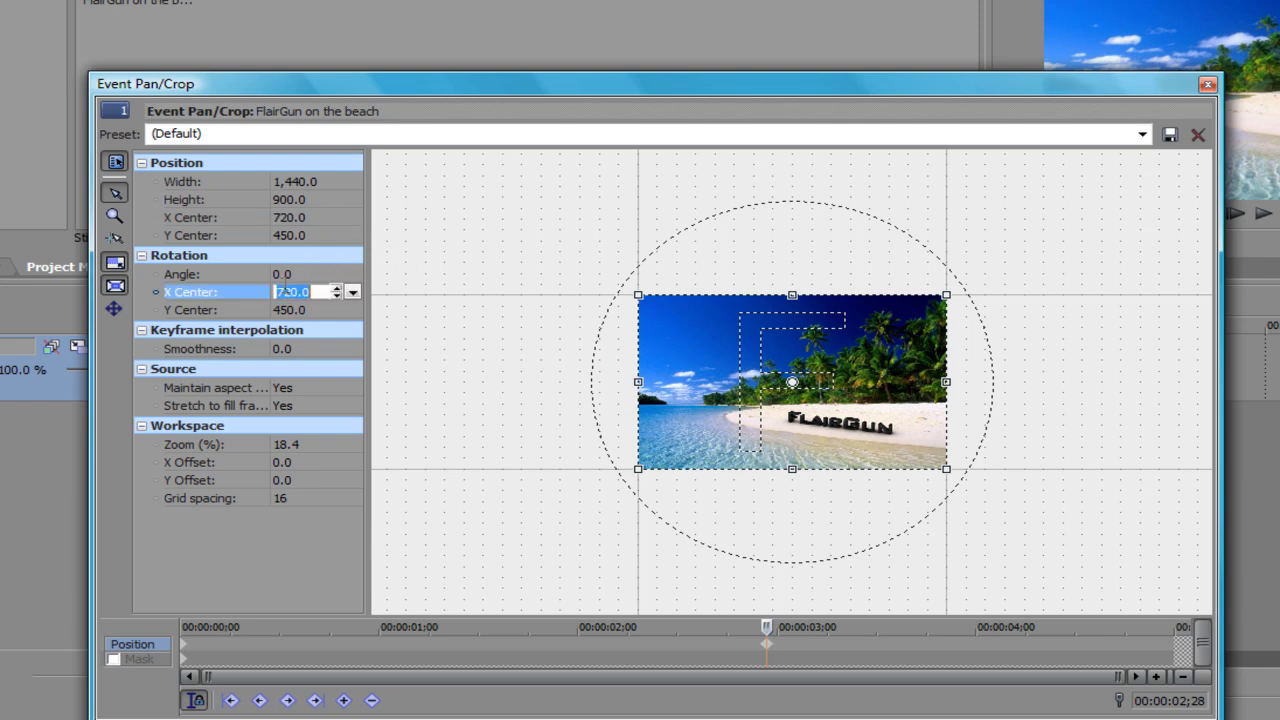
key("Return")
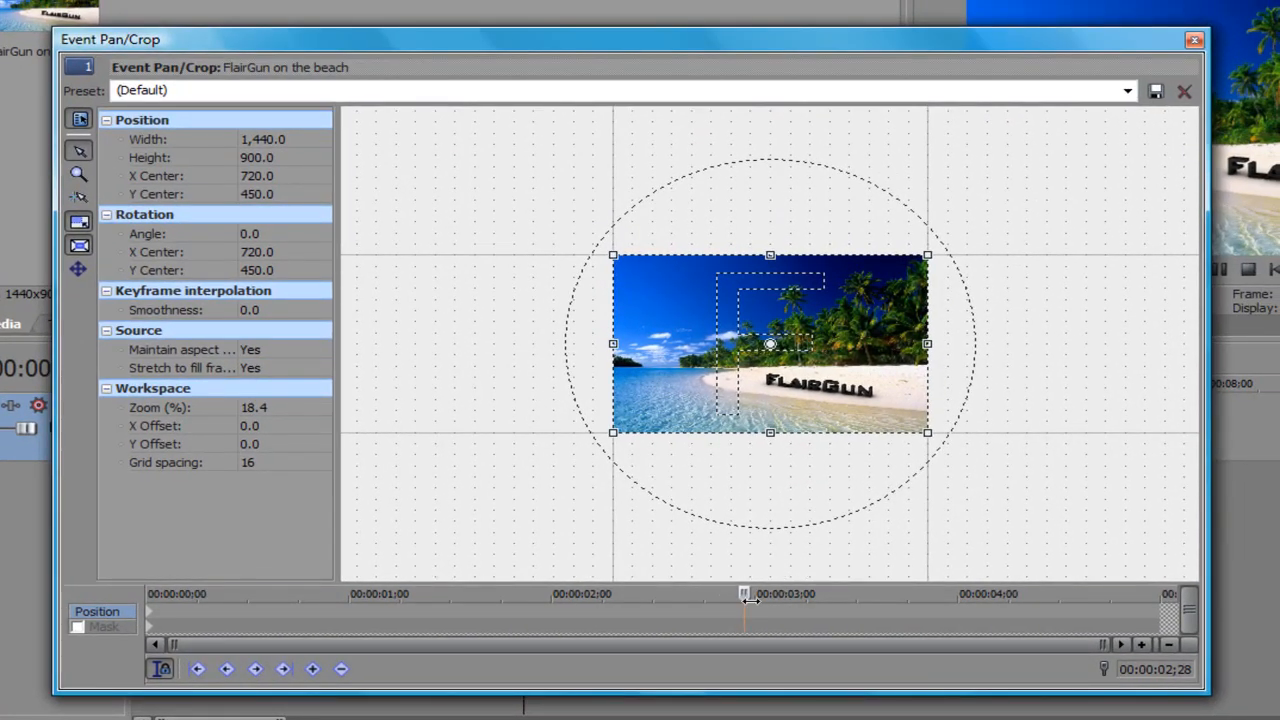
left_click_drag(744, 594, 164, 594)
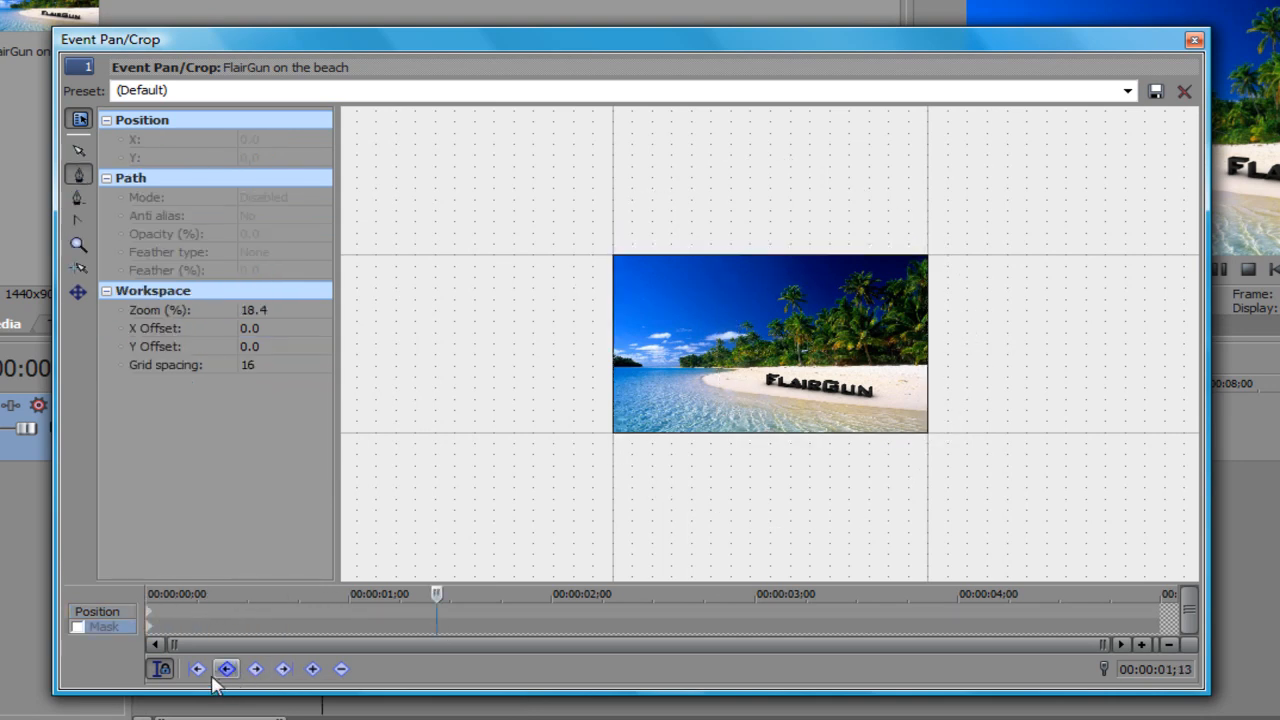
mouse_move(312, 668)
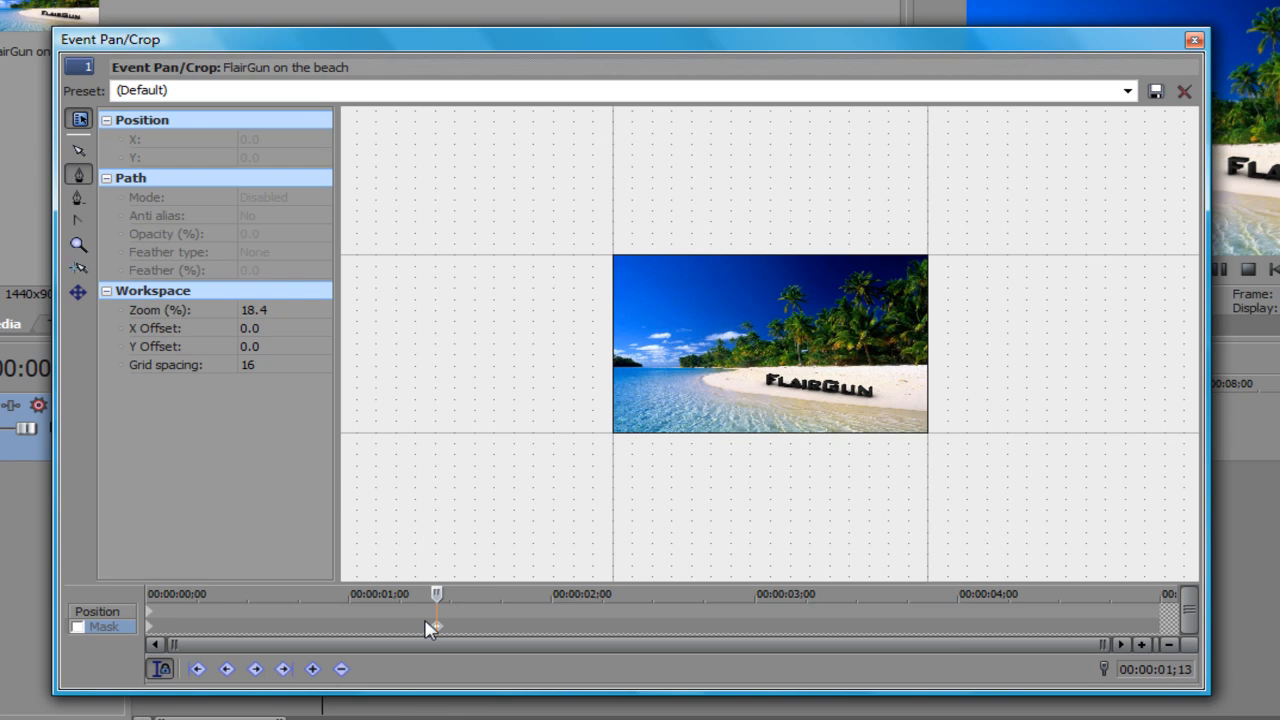
mouse_move(140, 622)
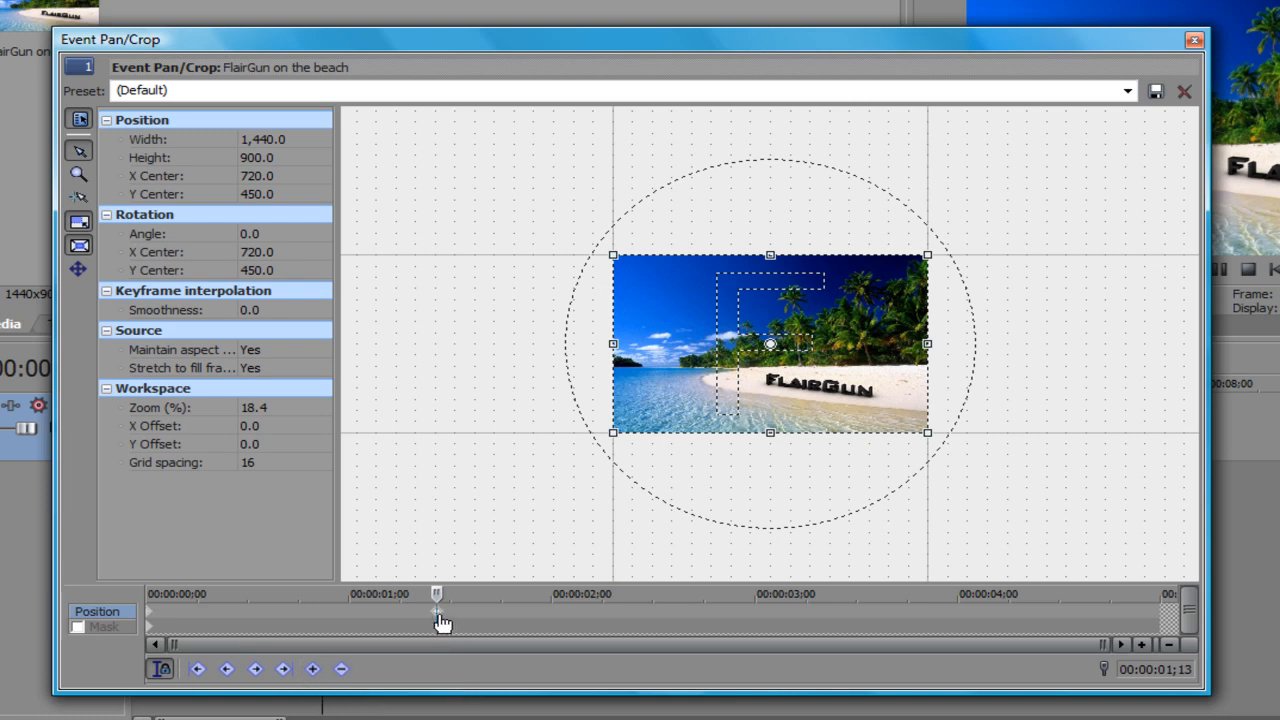
mouse_move(152, 620)
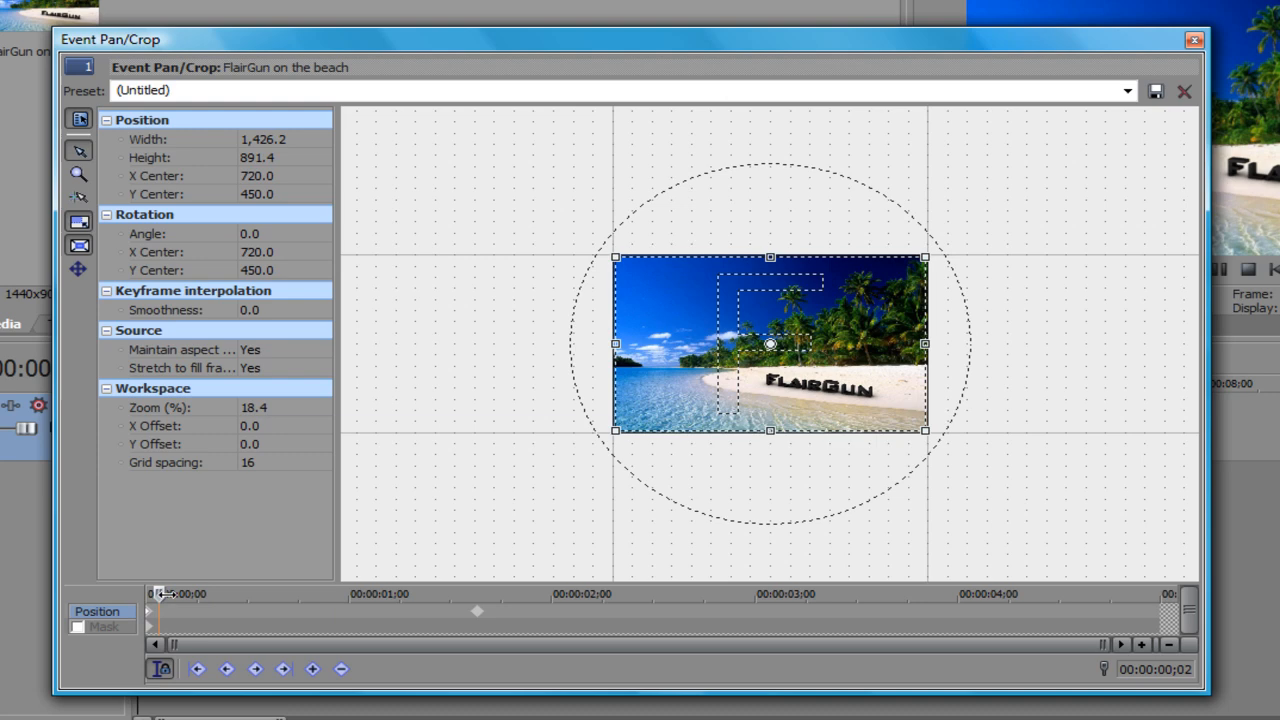
left_click_drag(160, 594, 416, 594)
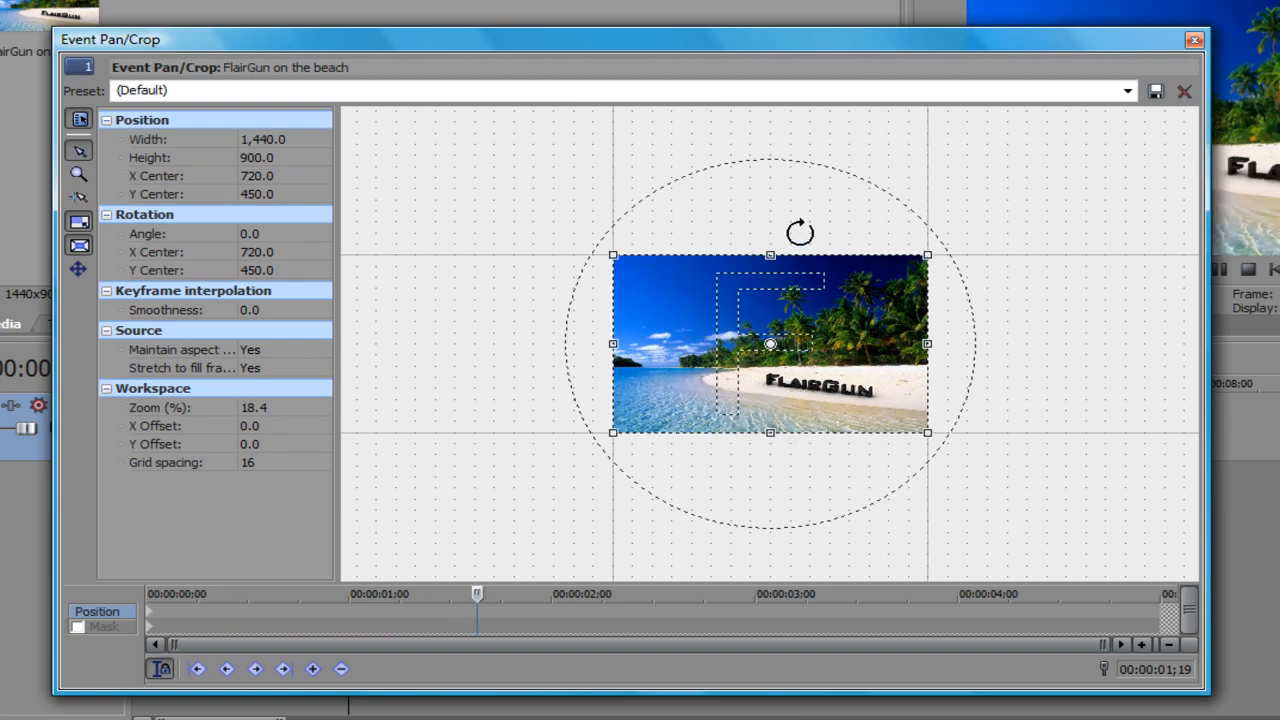
left_click(148, 594)
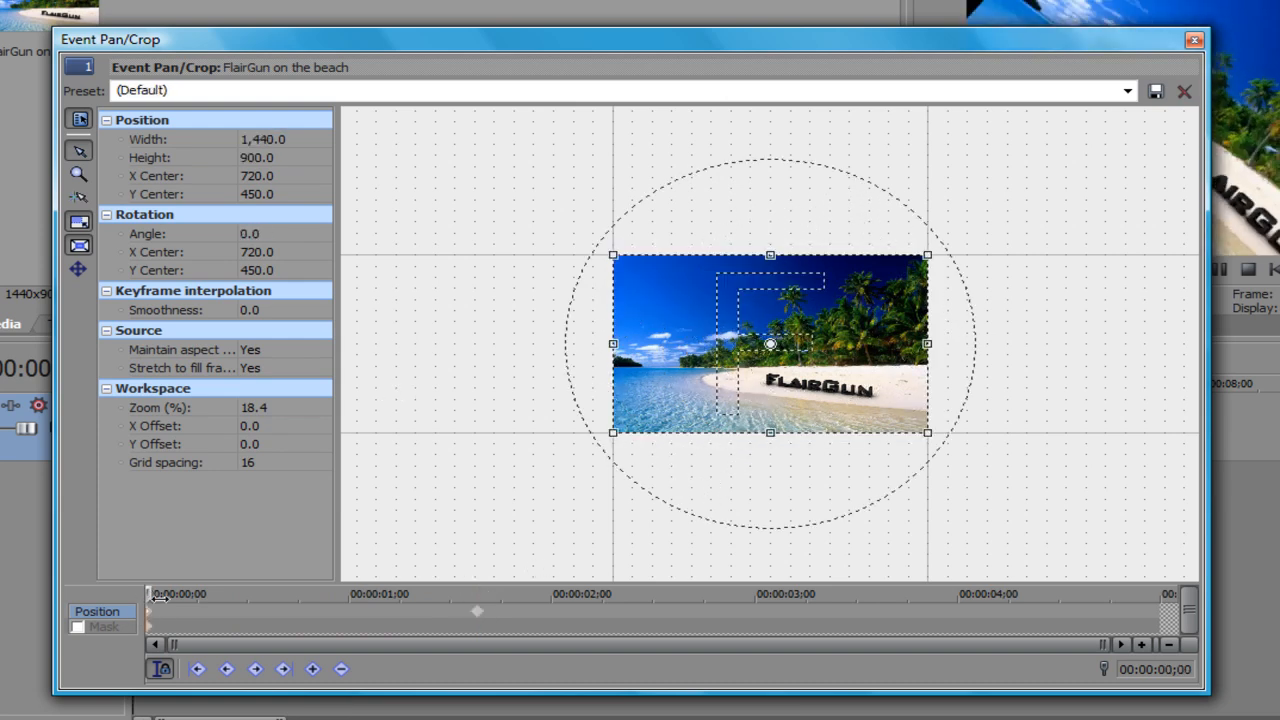
left_click_drag(928, 256, 884, 212)
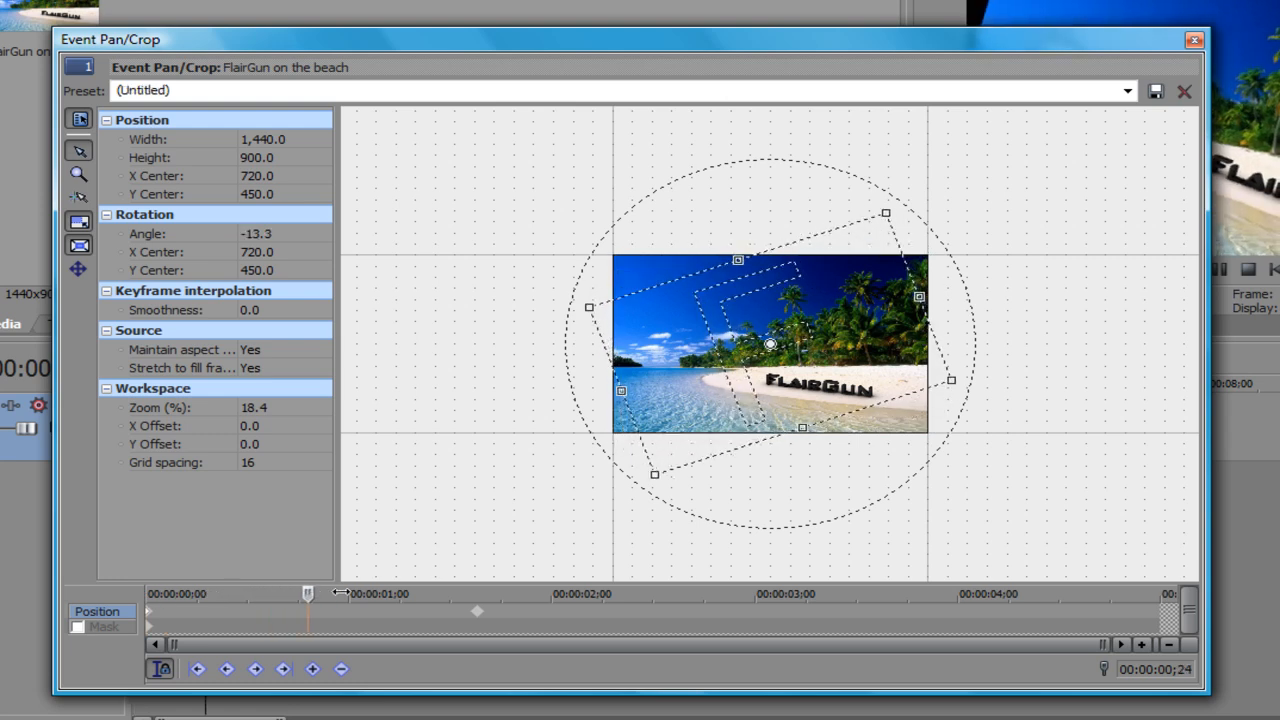
left_click_drag(308, 592, 476, 592)
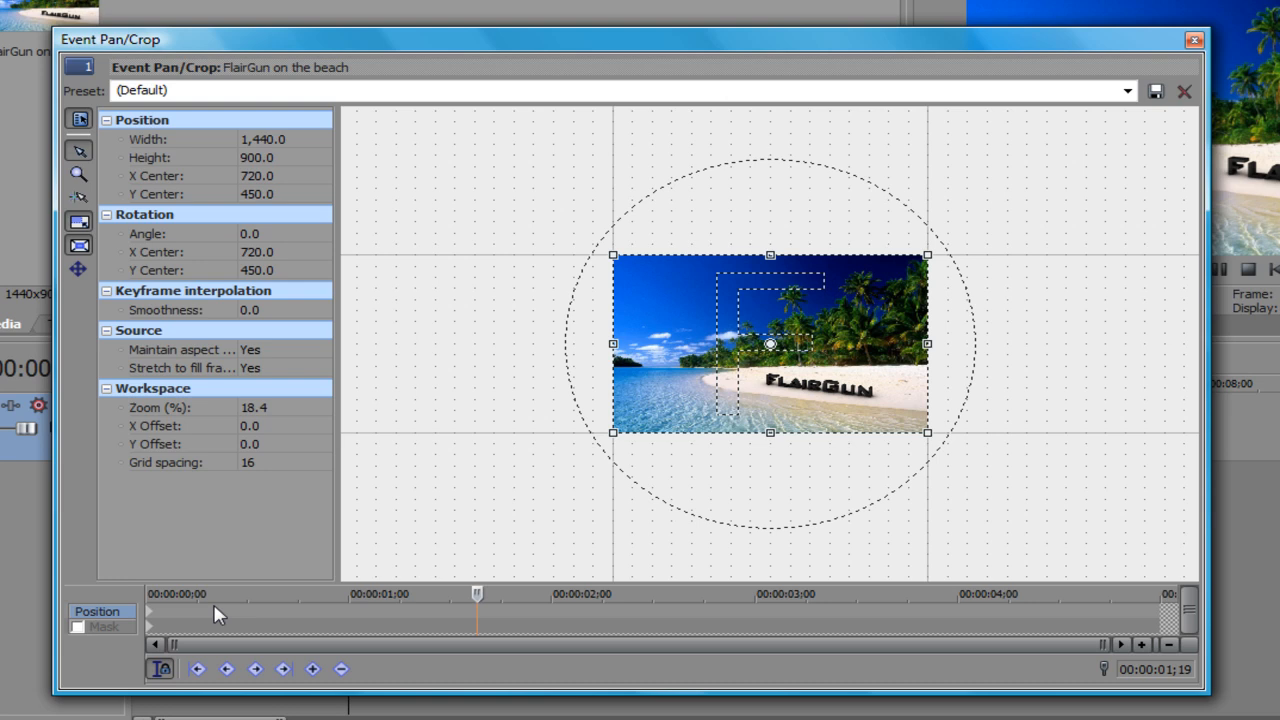
left_click(148, 600)
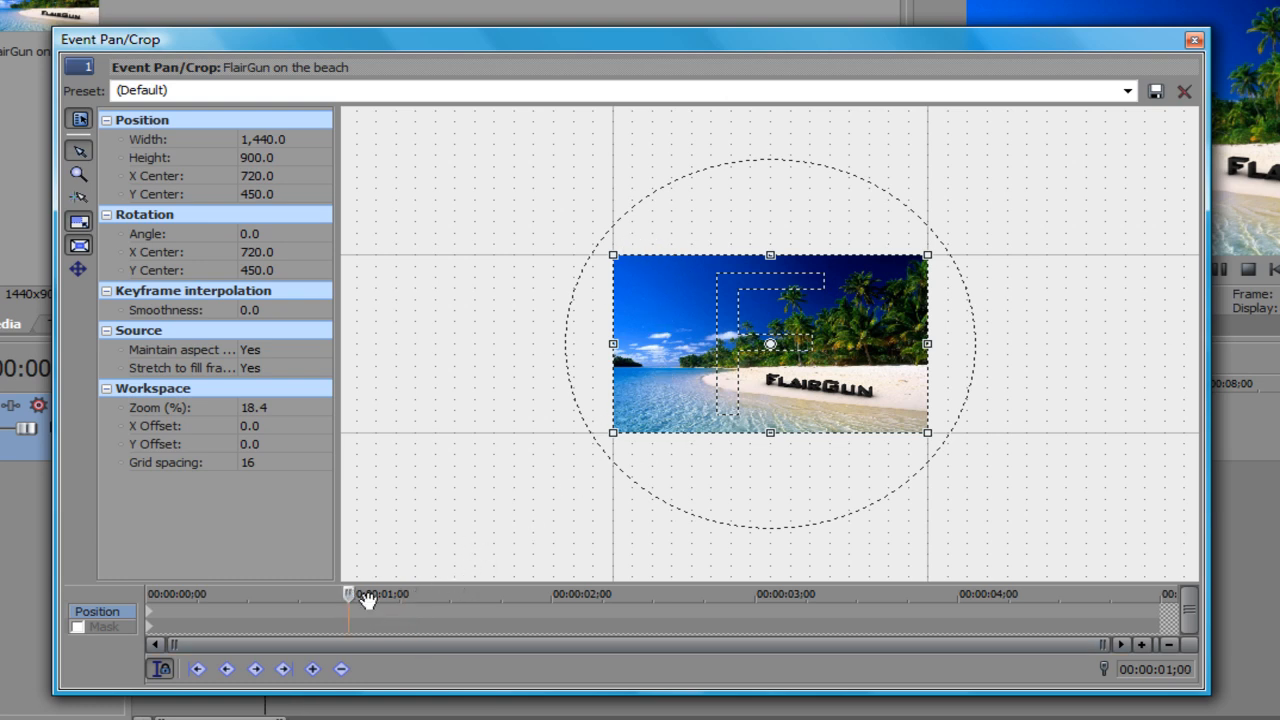
Step: Shrink the one-second framing to about 755×472 and centre it on the FlairGun lettering
left_click_drag(612, 254, 632, 268)
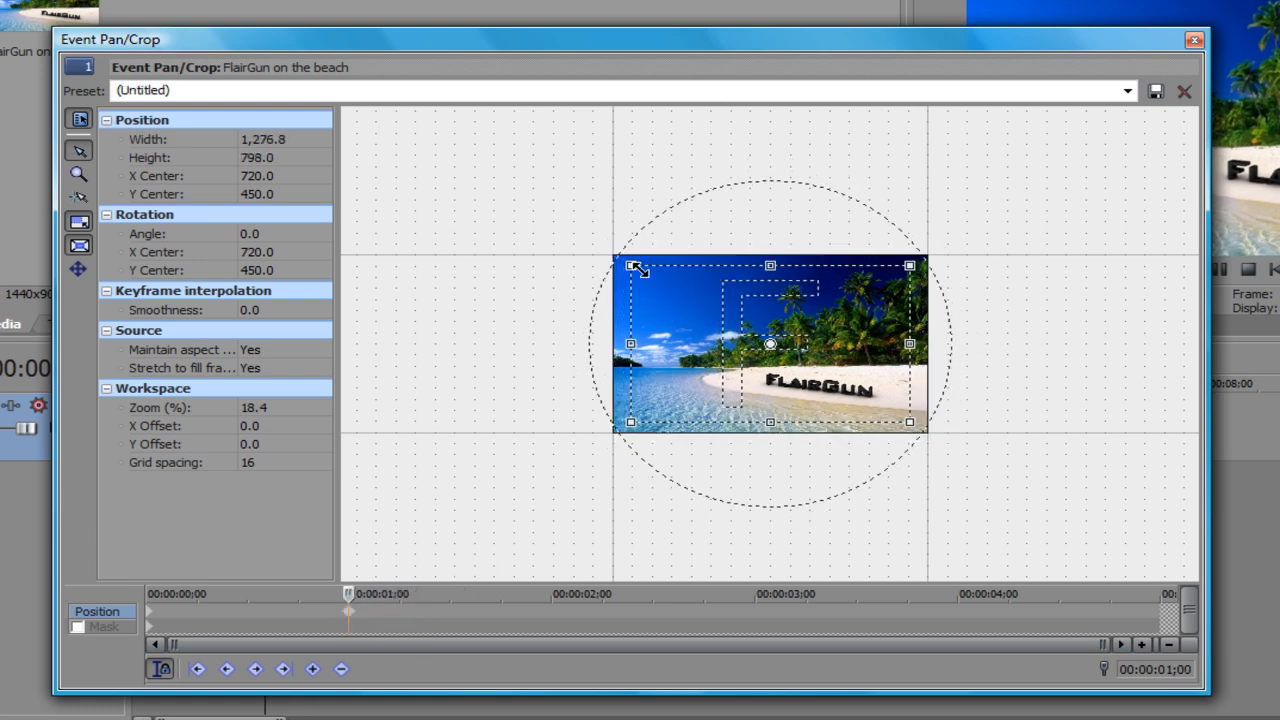
left_click_drag(632, 268, 728, 320)
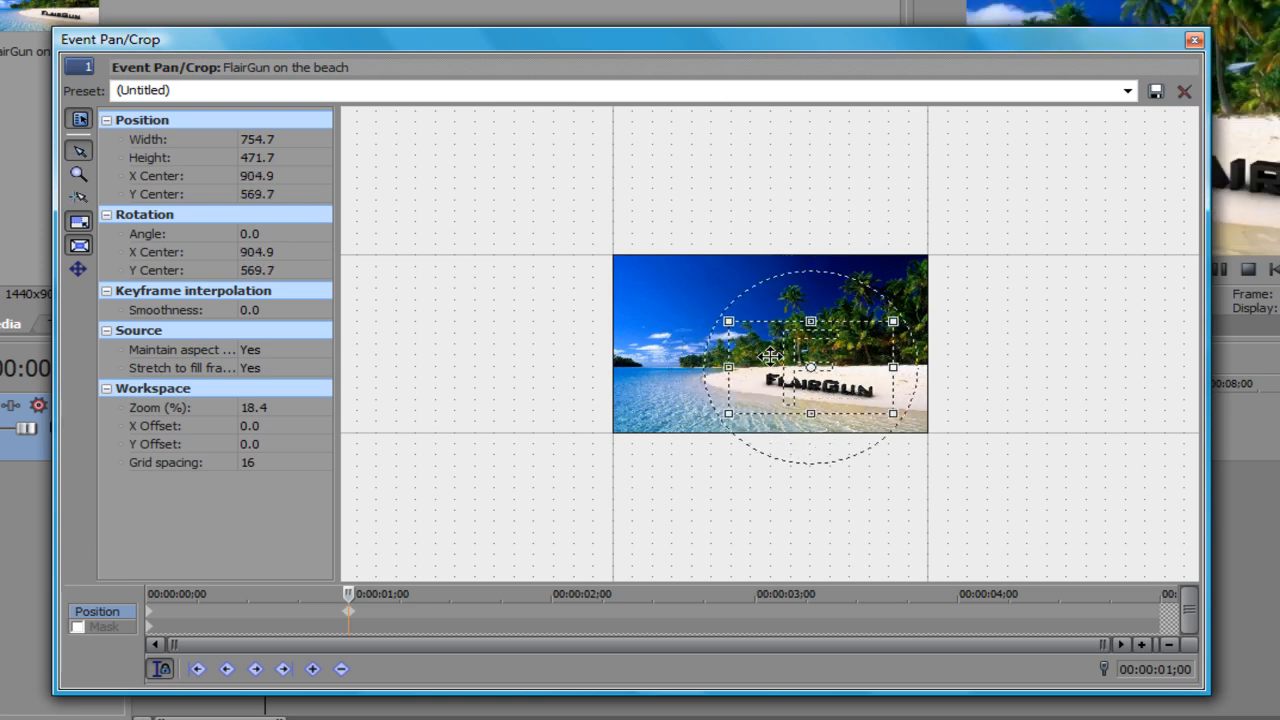
left_click_drag(810, 364, 820, 380)
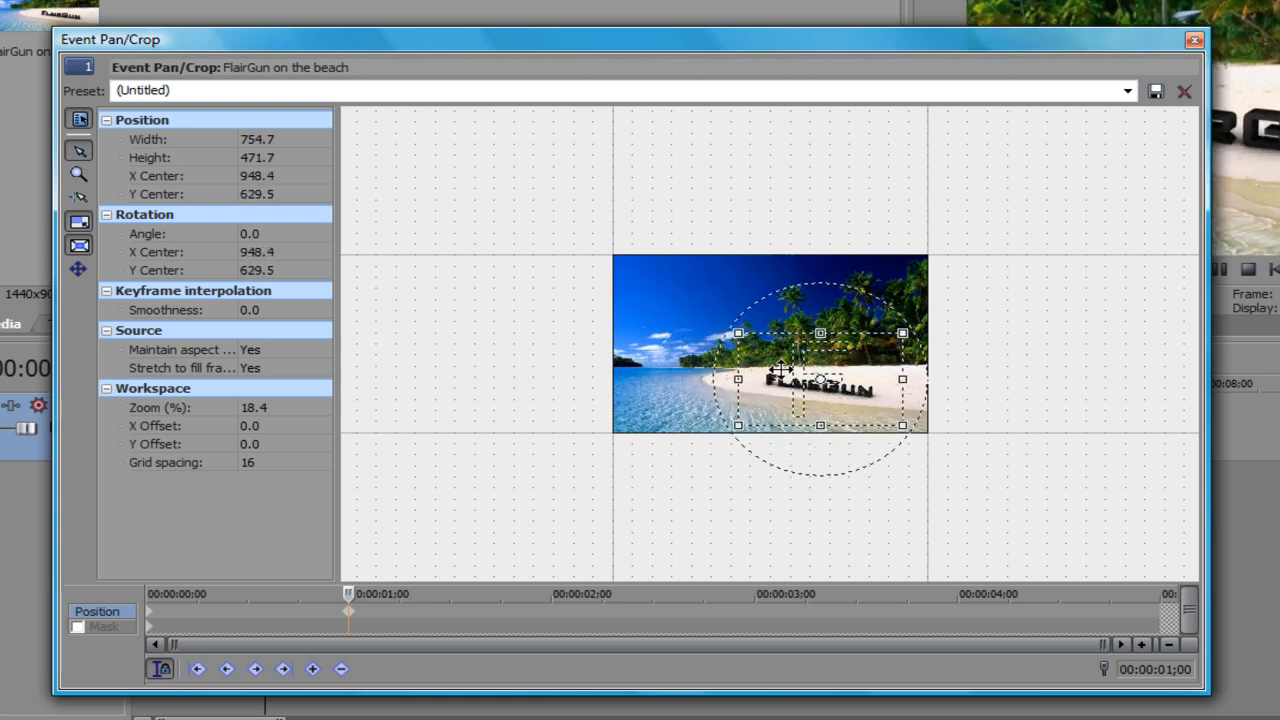
left_click_drag(820, 378, 798, 374)
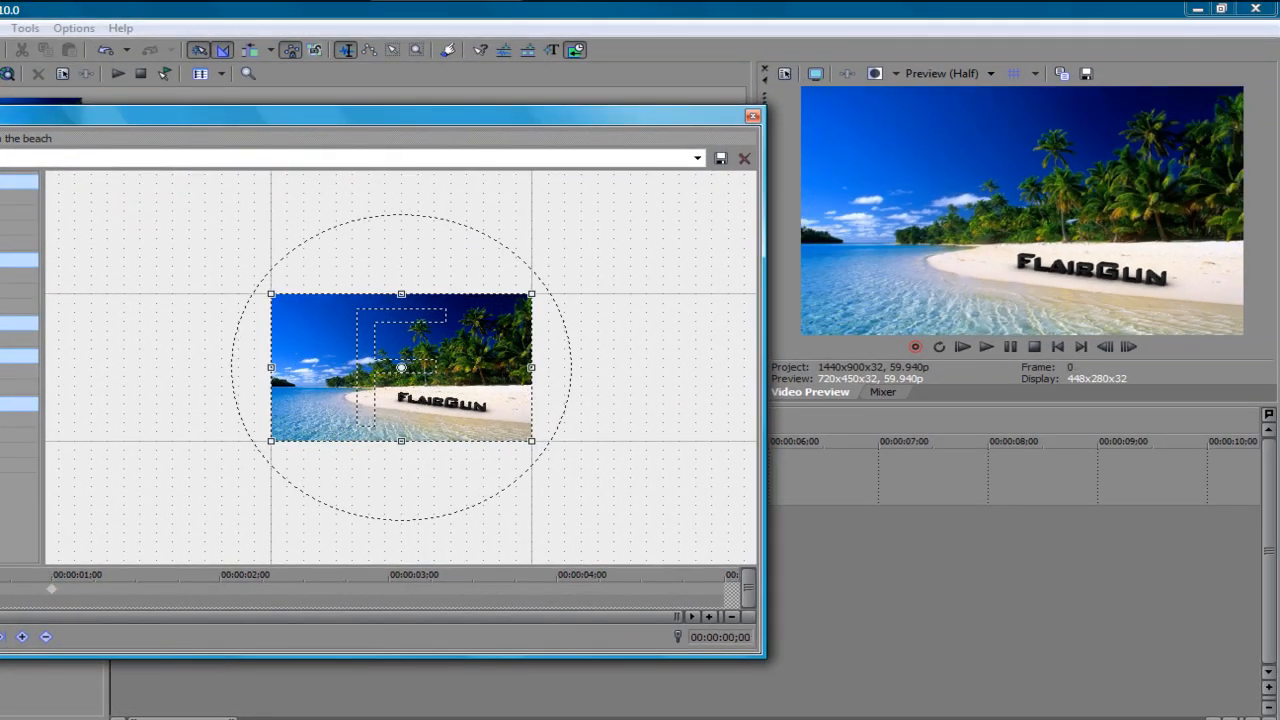
Step: At two seconds restore the framing to the full beach picture, then scrub ahead to preview
left_click(960, 346)
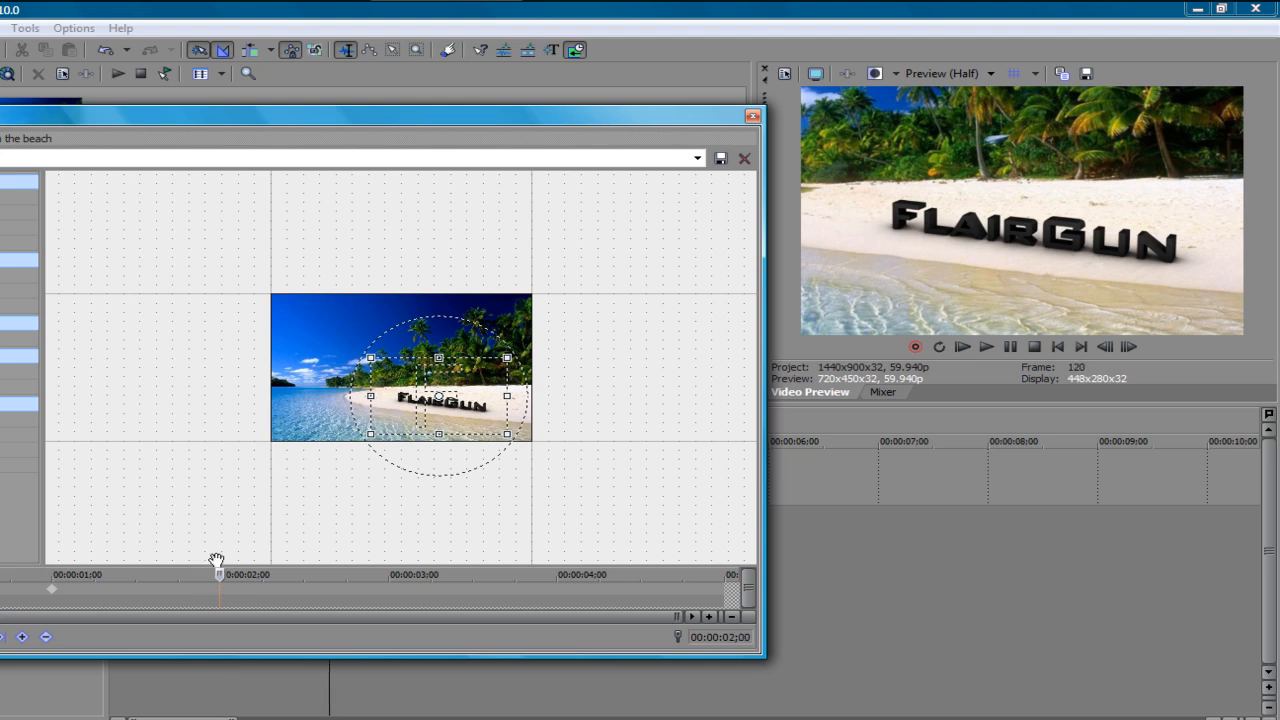
right_click(440, 400)
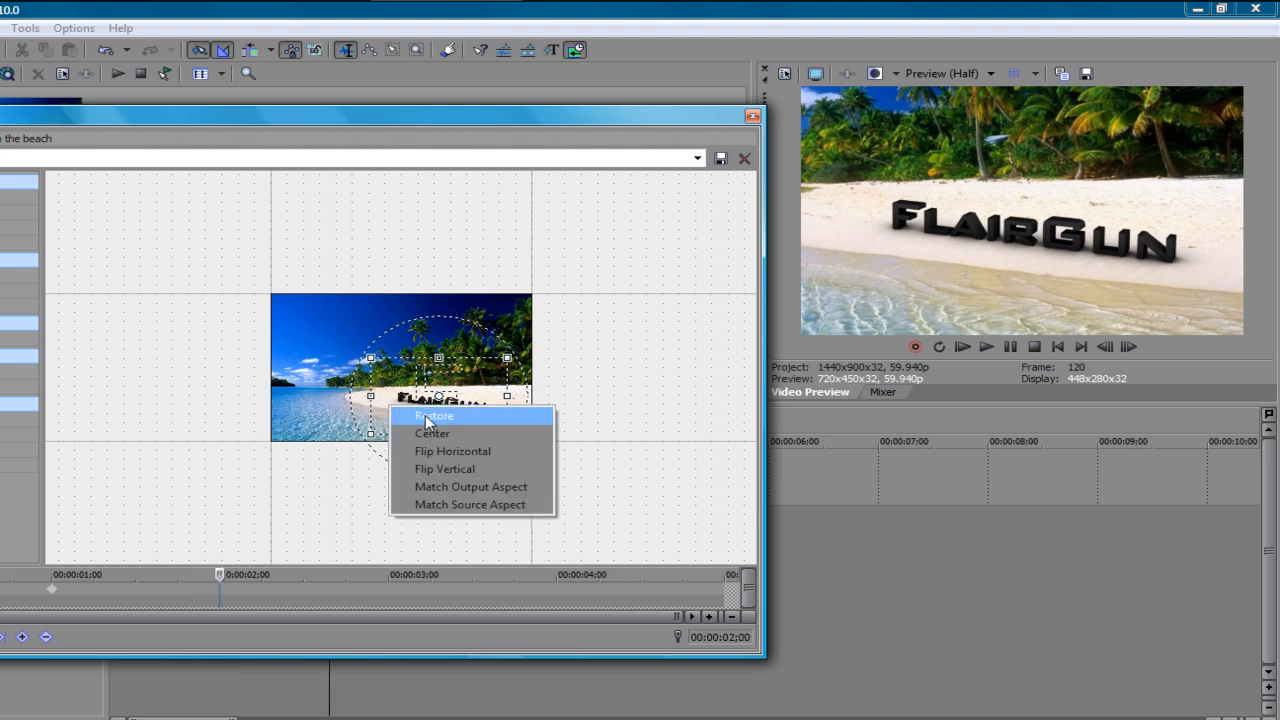
left_click(434, 414)
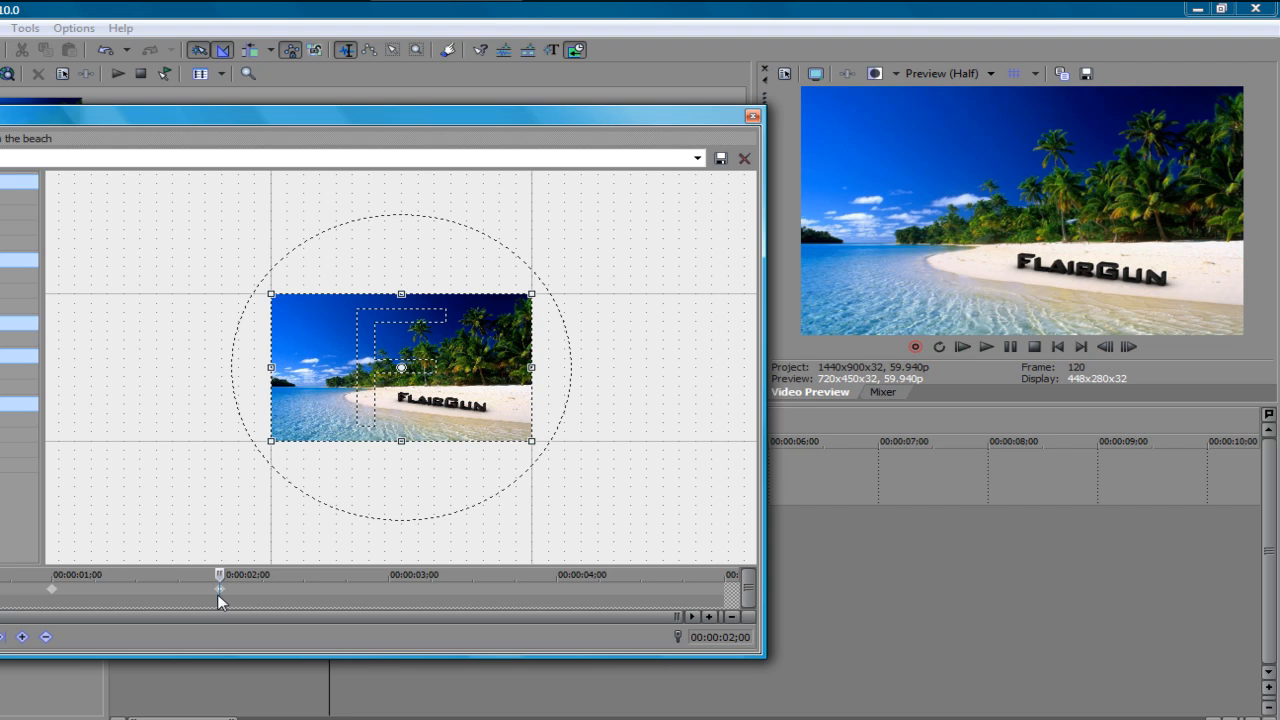
mouse_move(220, 576)
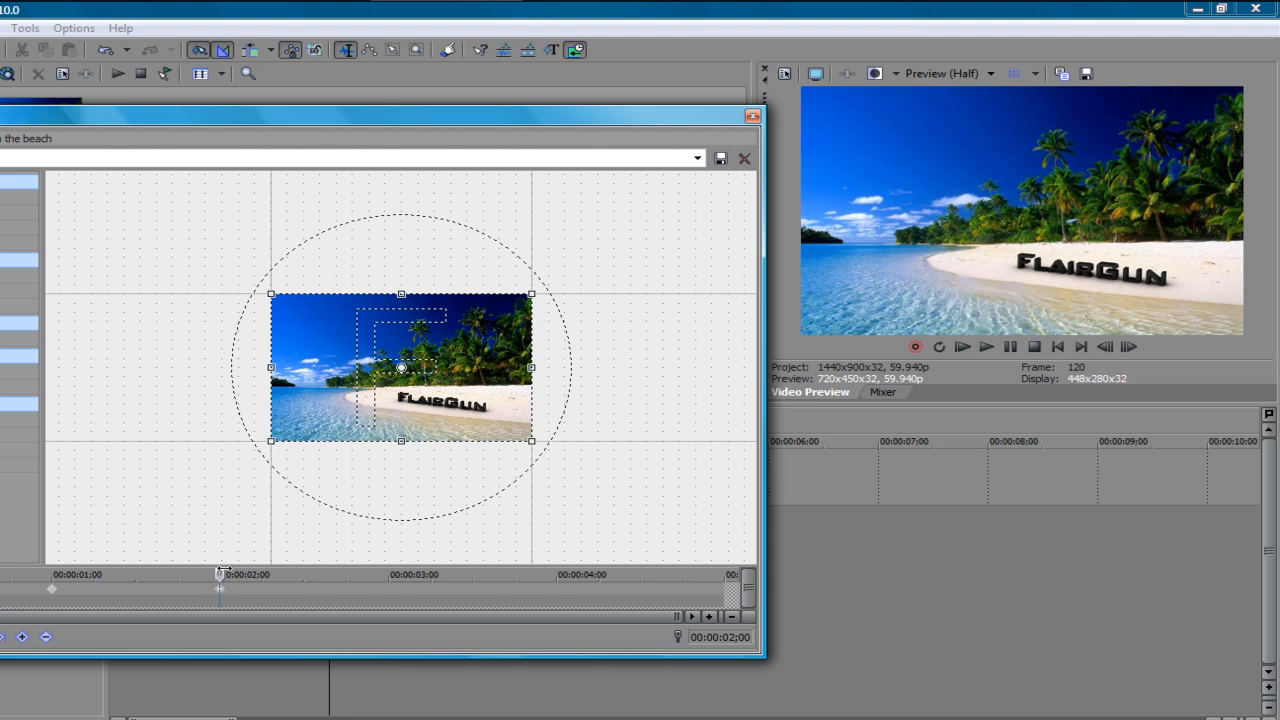
left_click_drag(220, 574, 346, 574)
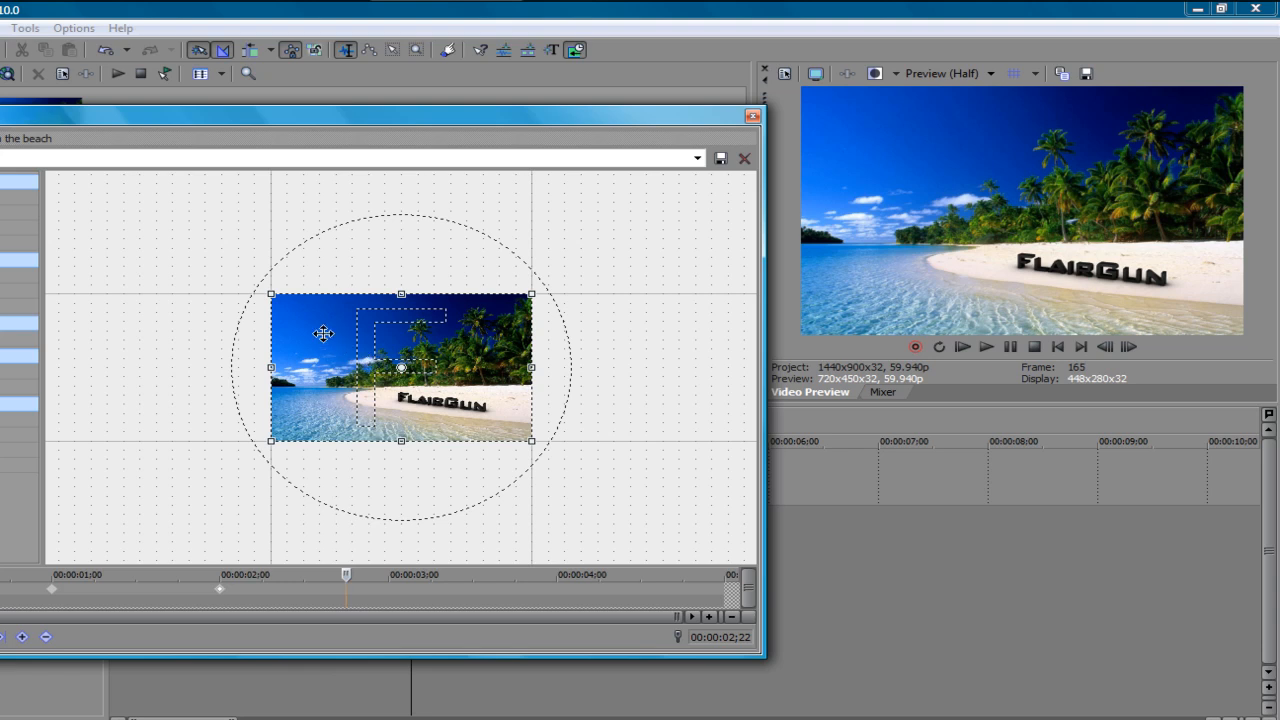
mouse_move(272, 296)
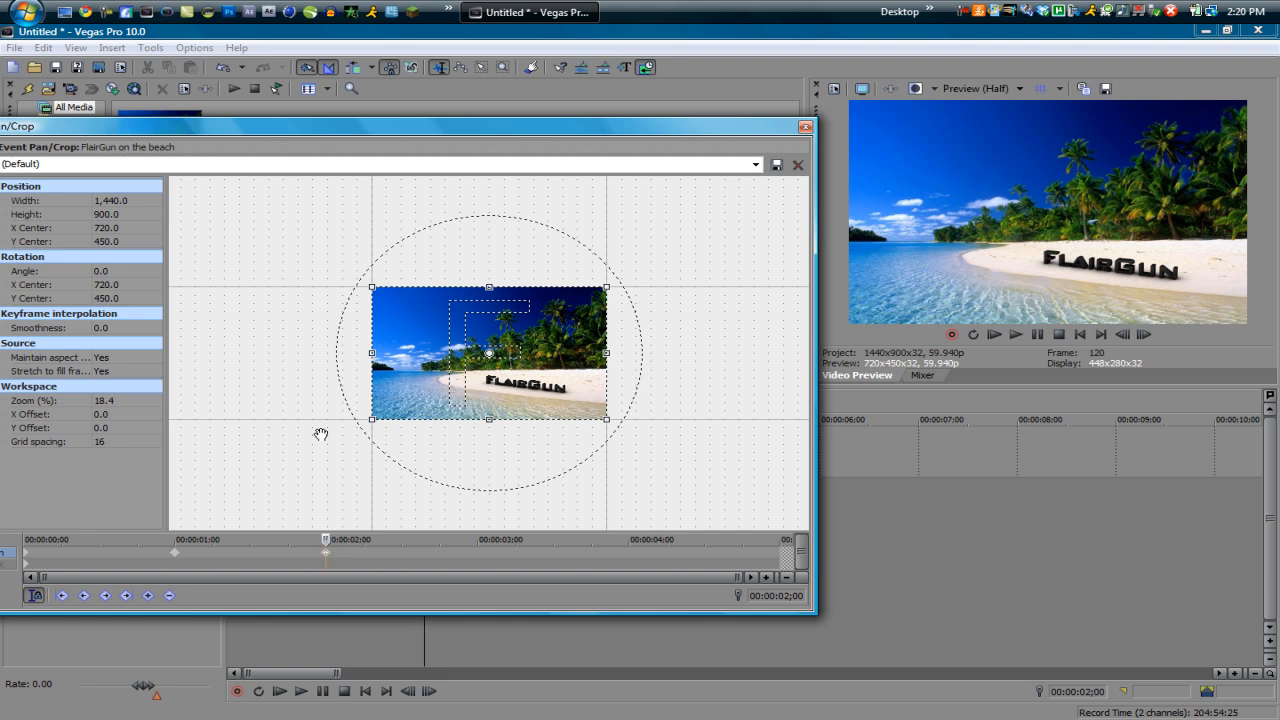
mouse_move(260, 516)
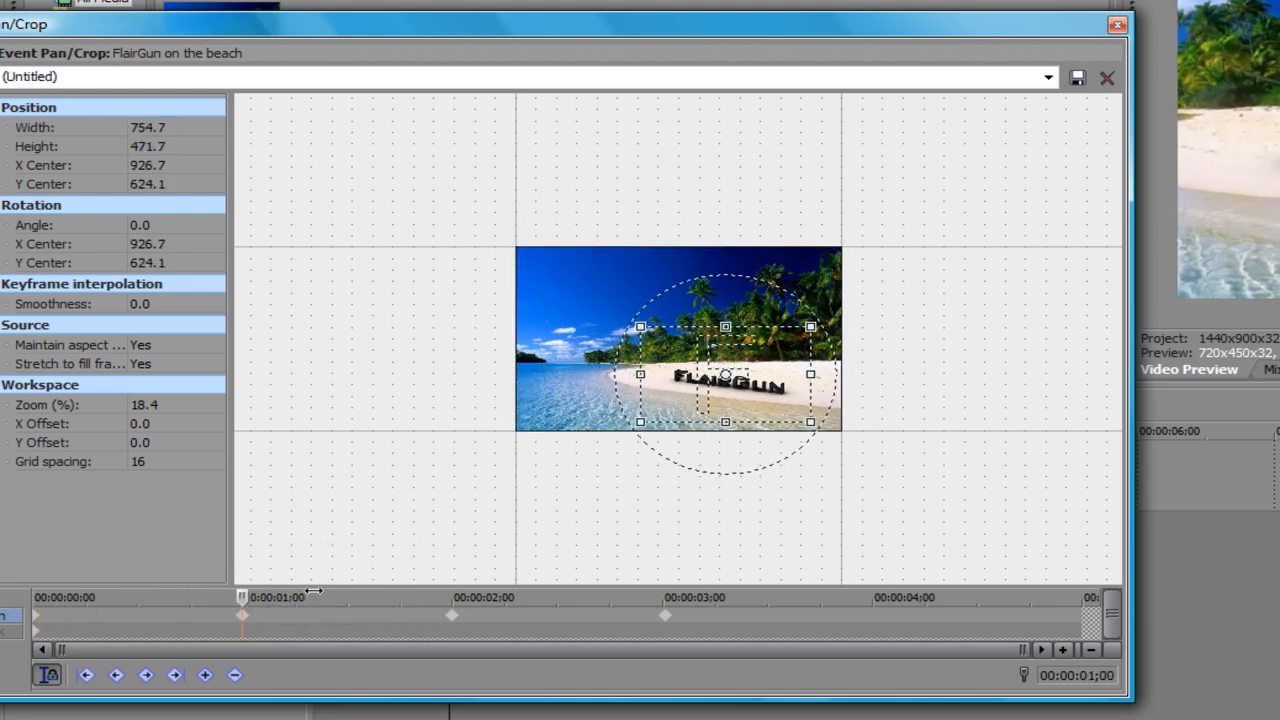
Step: Scrub through the zoom hold and land on the three-second keyframe near full 1,429×893 framing
left_click_drag(242, 596, 438, 596)
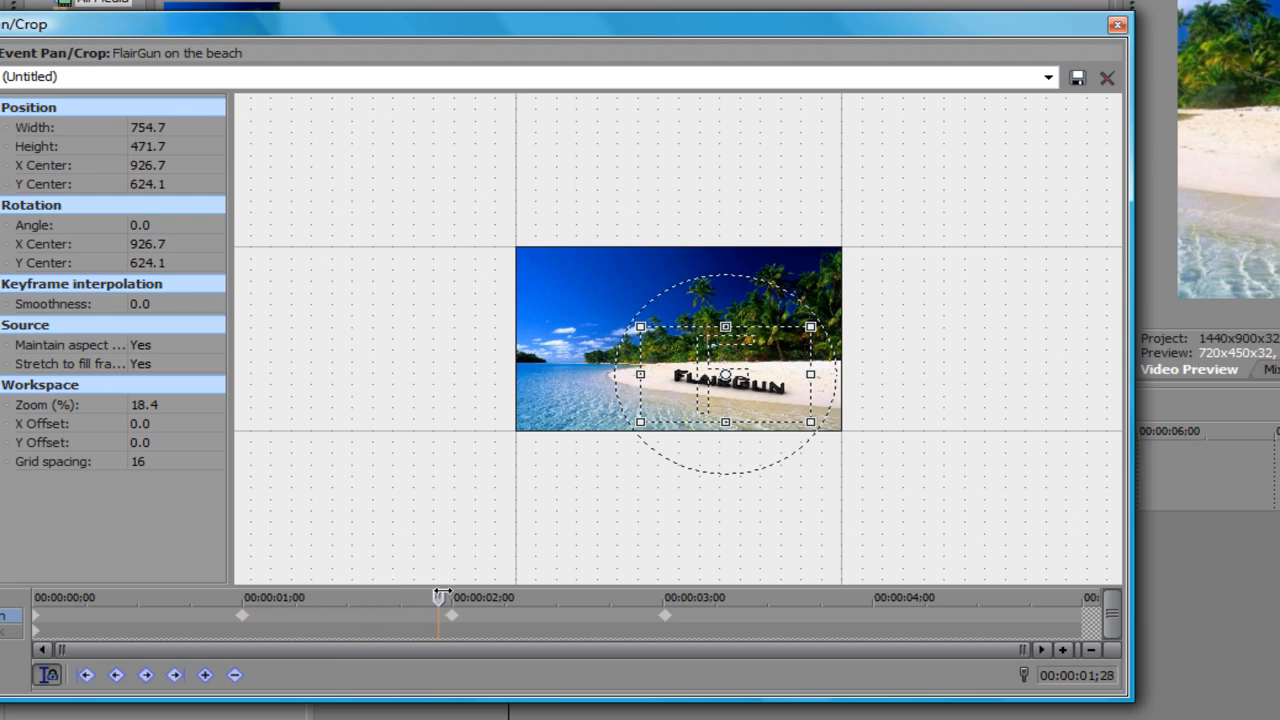
left_click(452, 596)
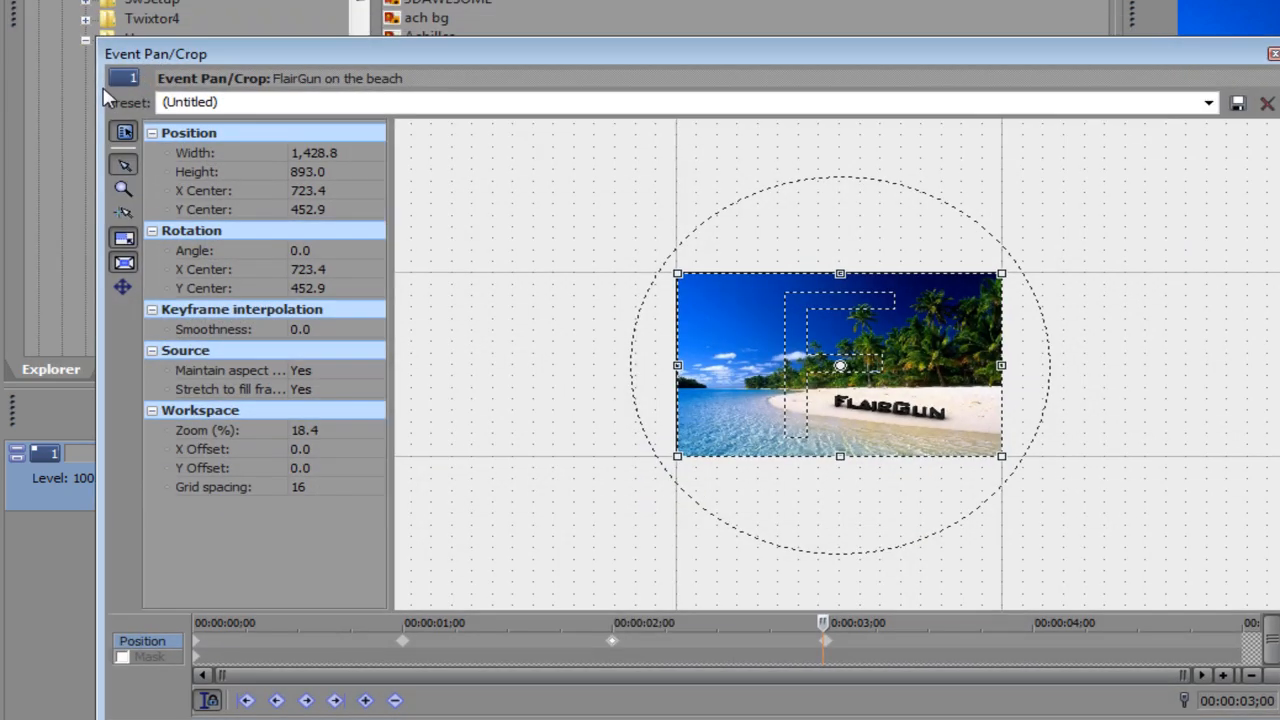
Step: Leave the Event Pan/Crop editor and return to the timeline with the beach event
right_click(840, 364)
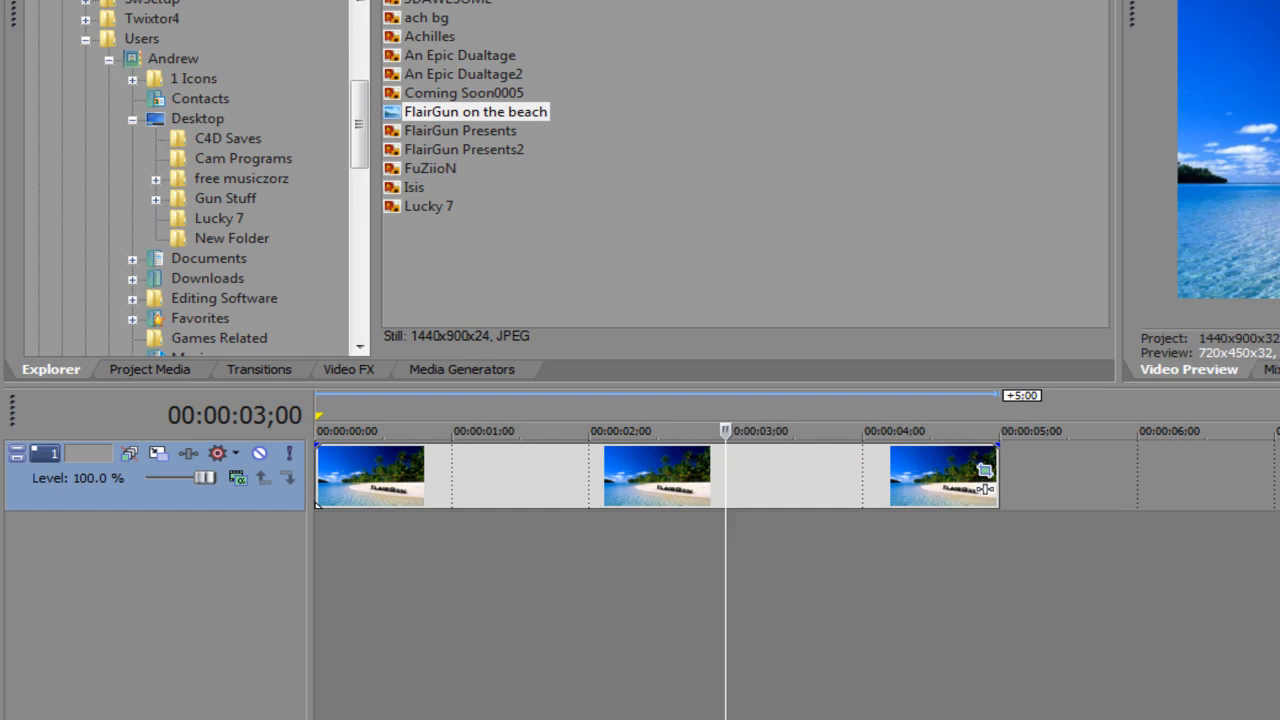
mouse_move(448, 568)
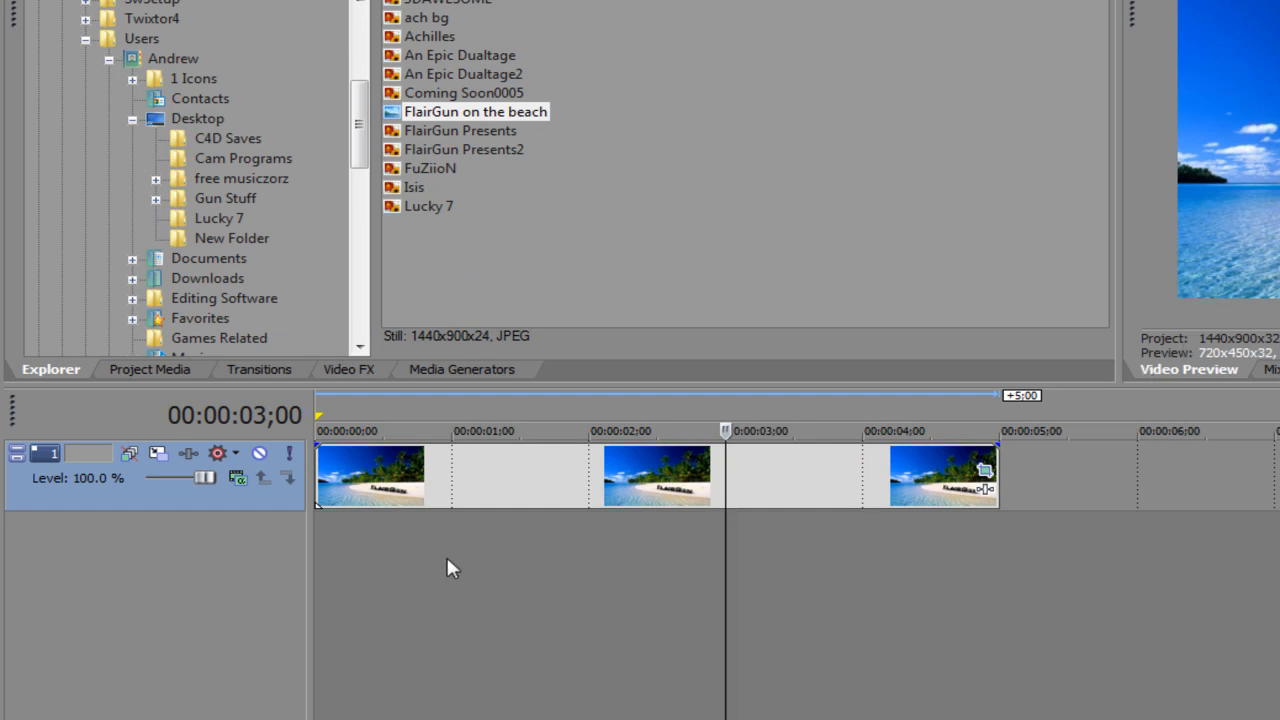